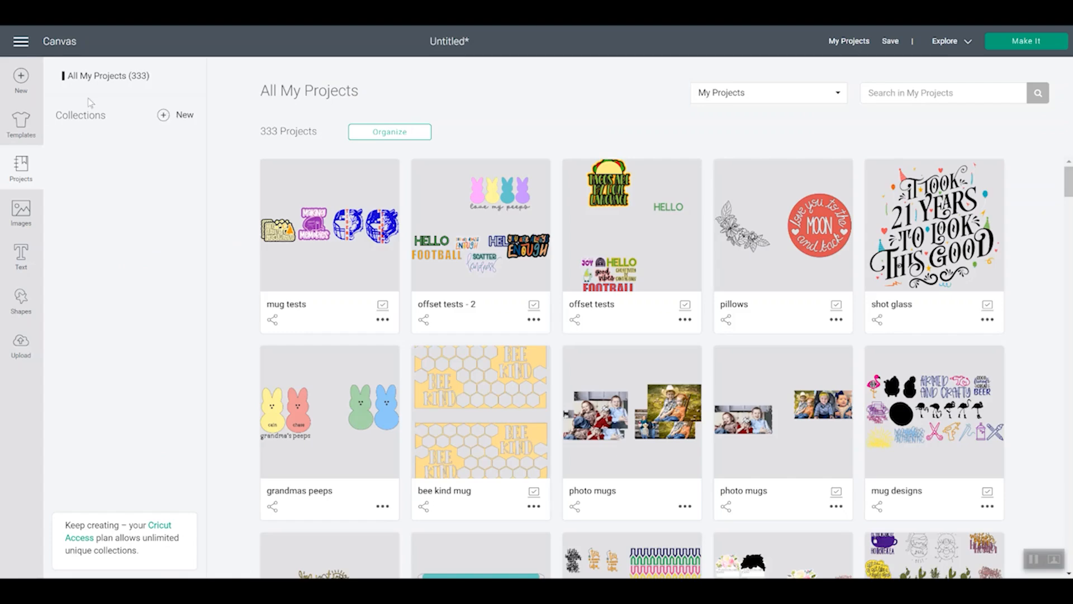
pyautogui.moveTo(104, 115)
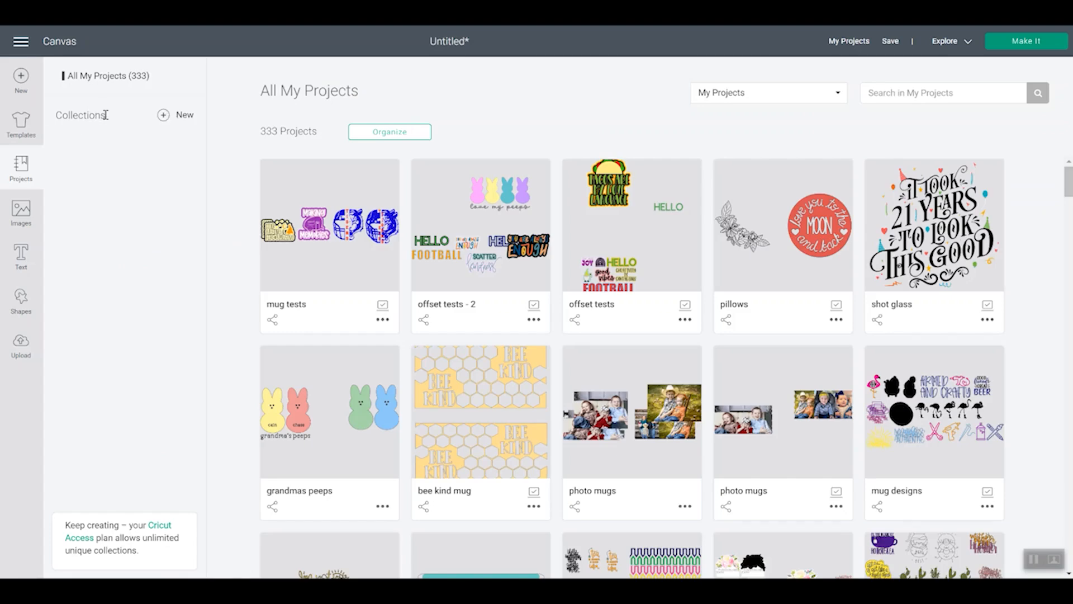
pyautogui.moveTo(156, 118)
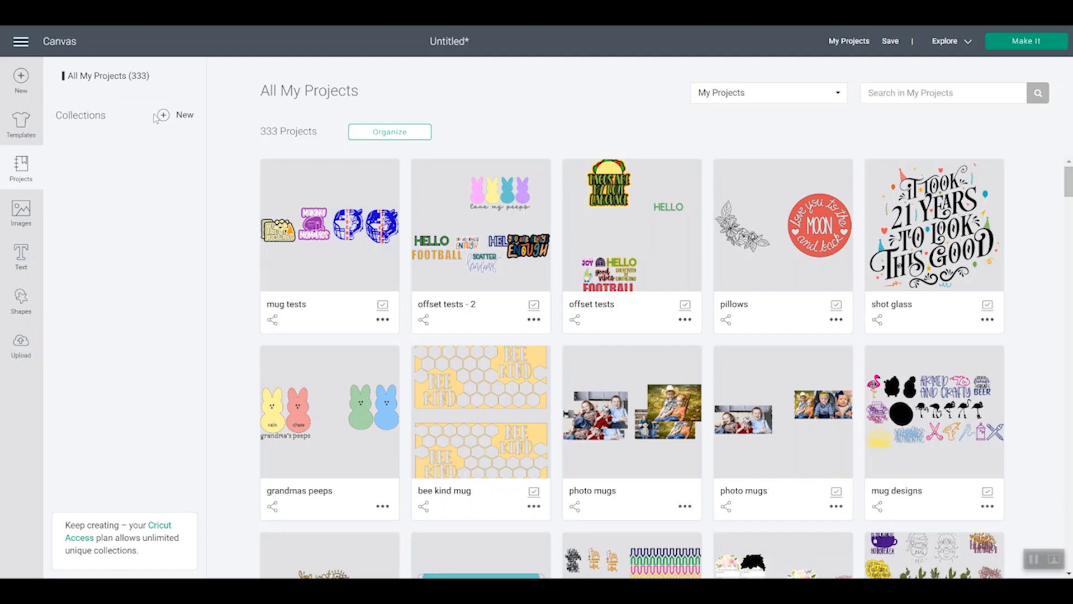
# - Add three new collections named Mugs, Tests and Blog Projects
pyautogui.click(176, 114)
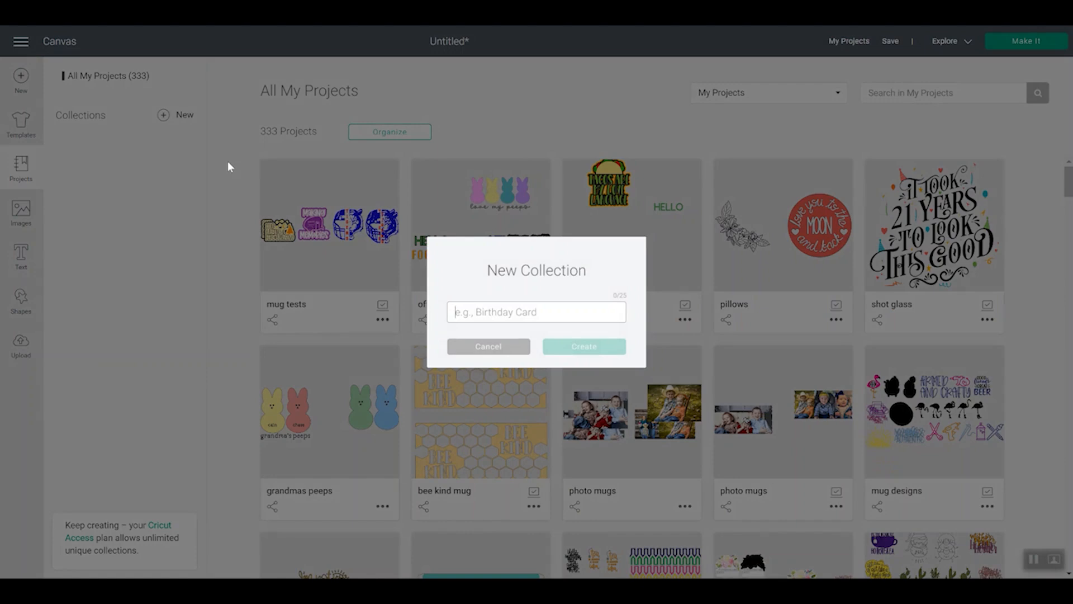
pyautogui.write('Mug')
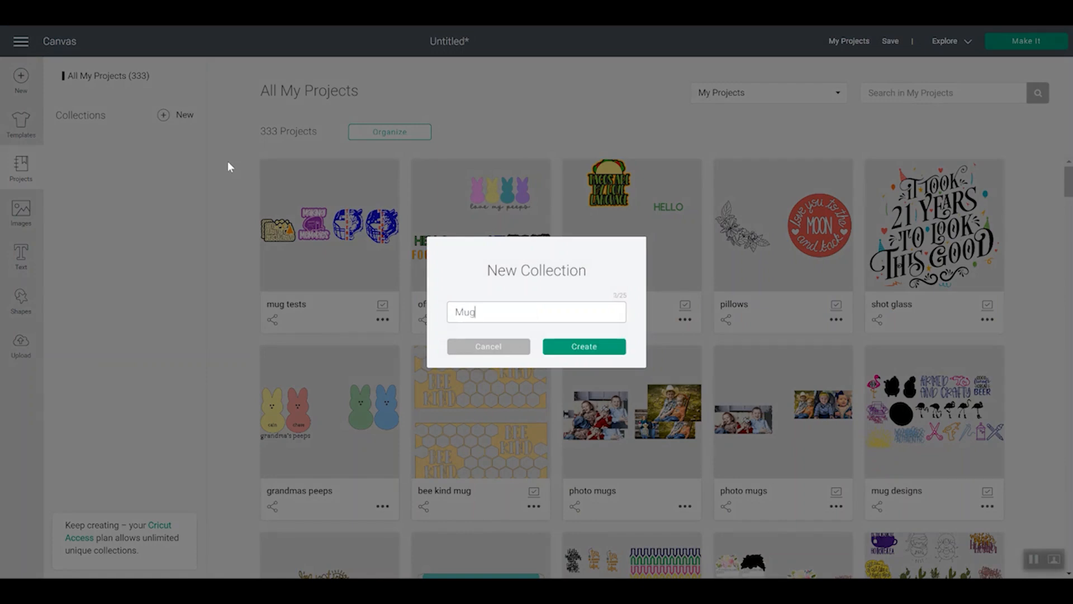
pyautogui.write('s')
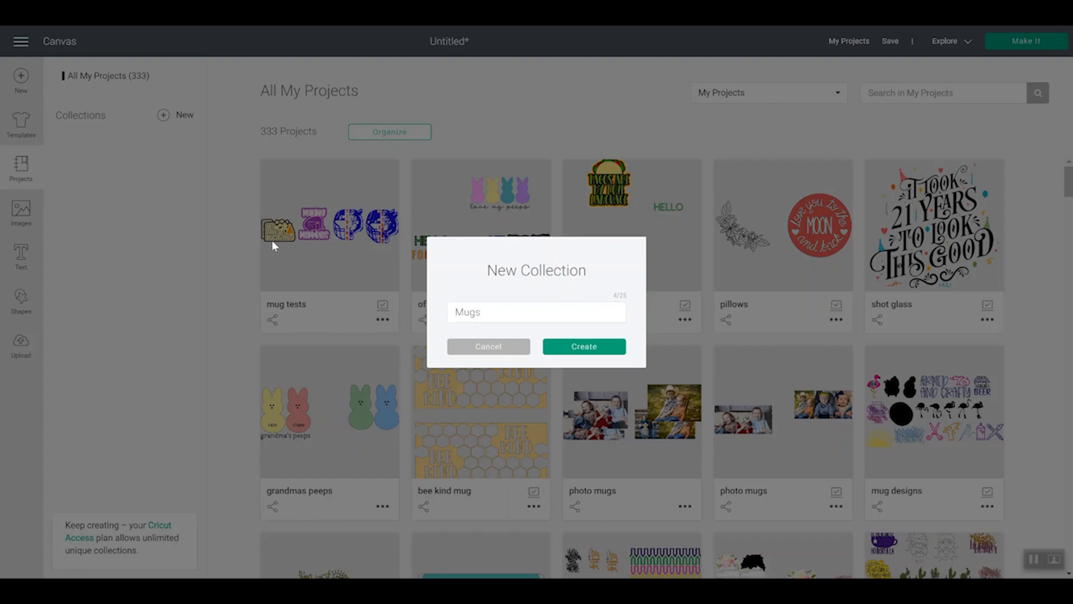
pyautogui.click(583, 345)
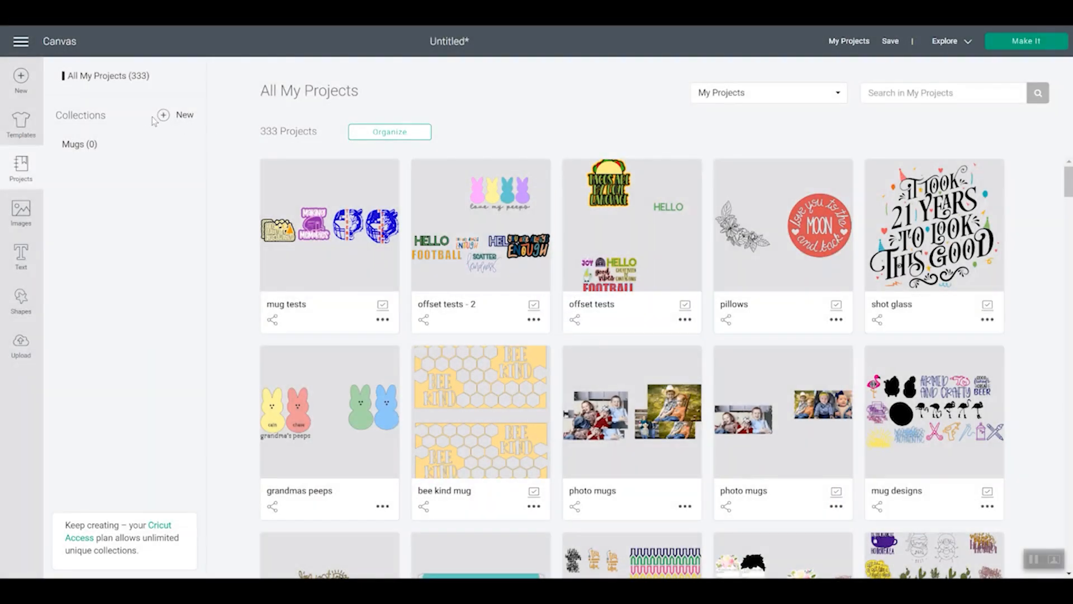
pyautogui.click(175, 114)
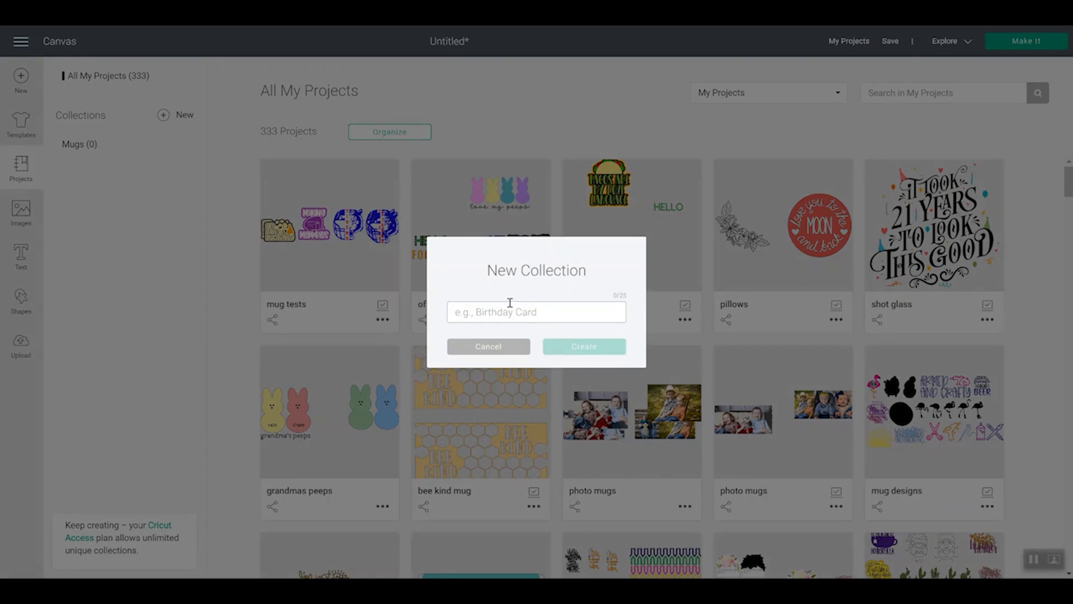
pyautogui.write('Tests')
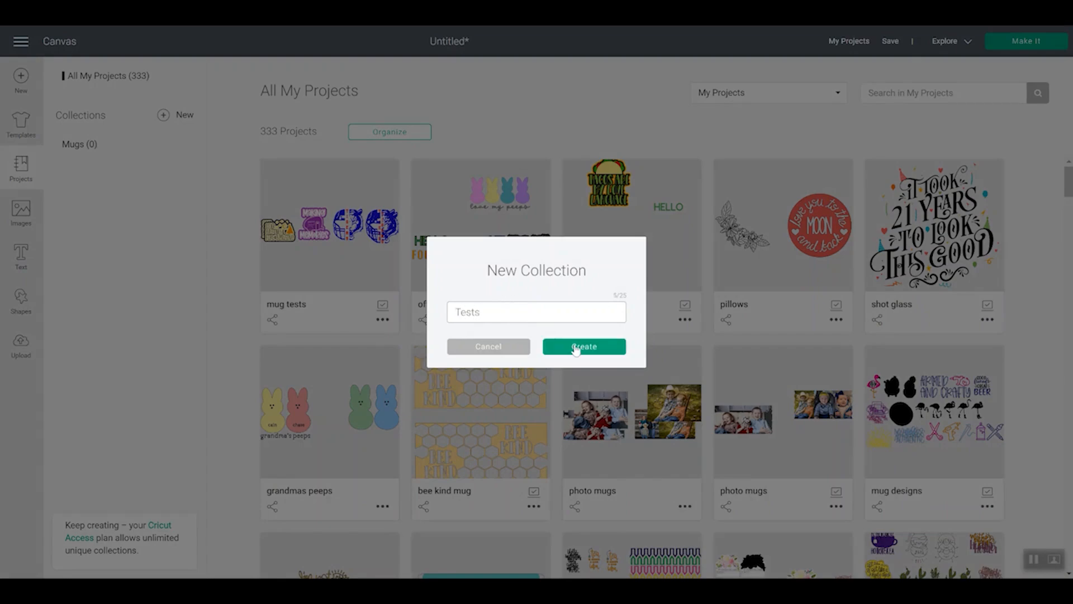
pyautogui.click(583, 346)
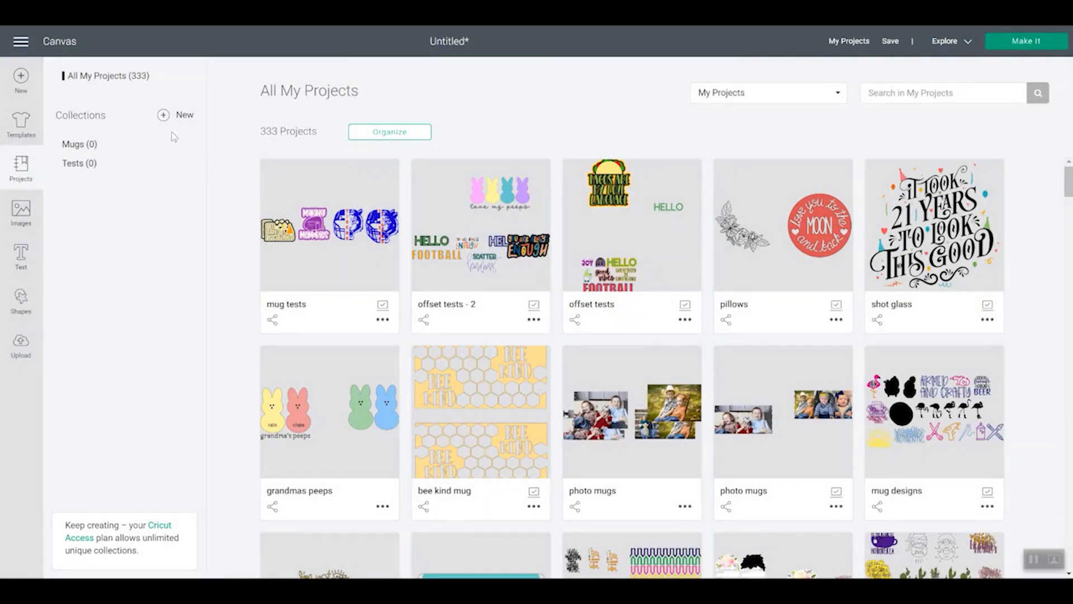
pyautogui.click(164, 114)
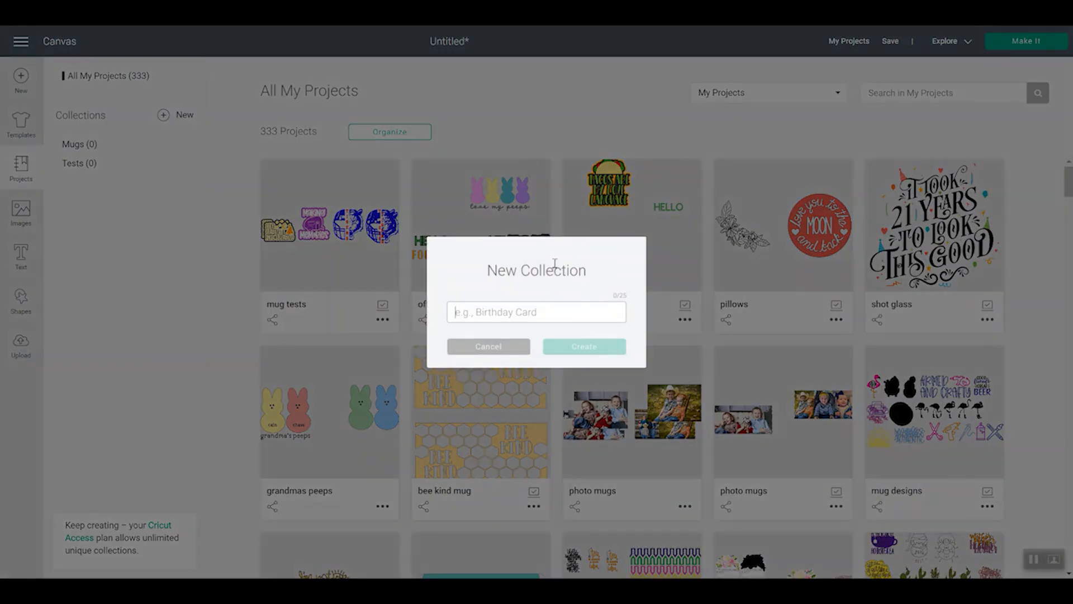
pyautogui.write('Blog Projects')
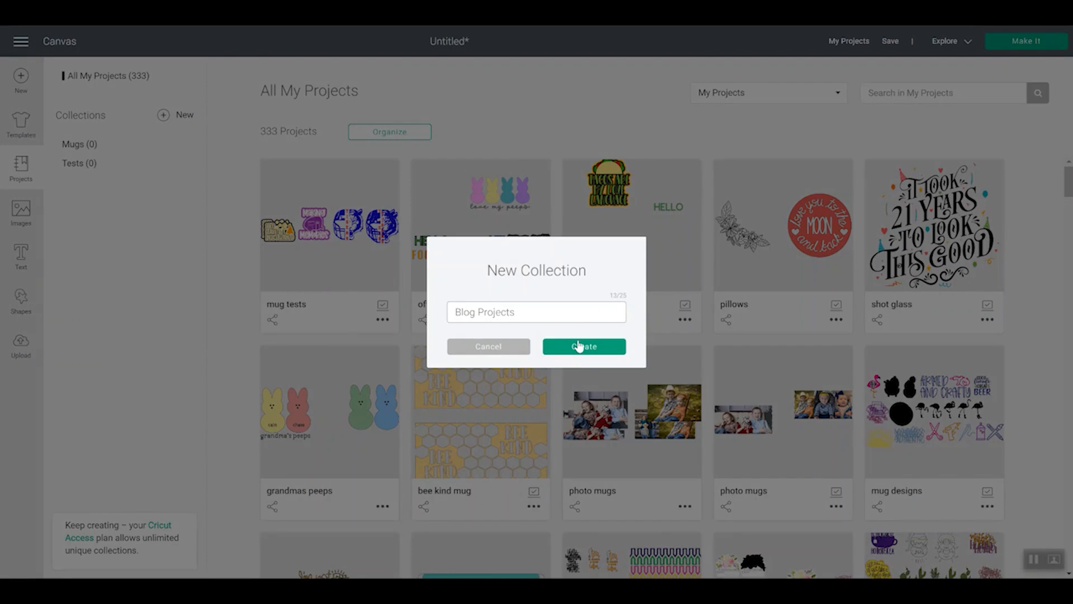
pyautogui.click(583, 345)
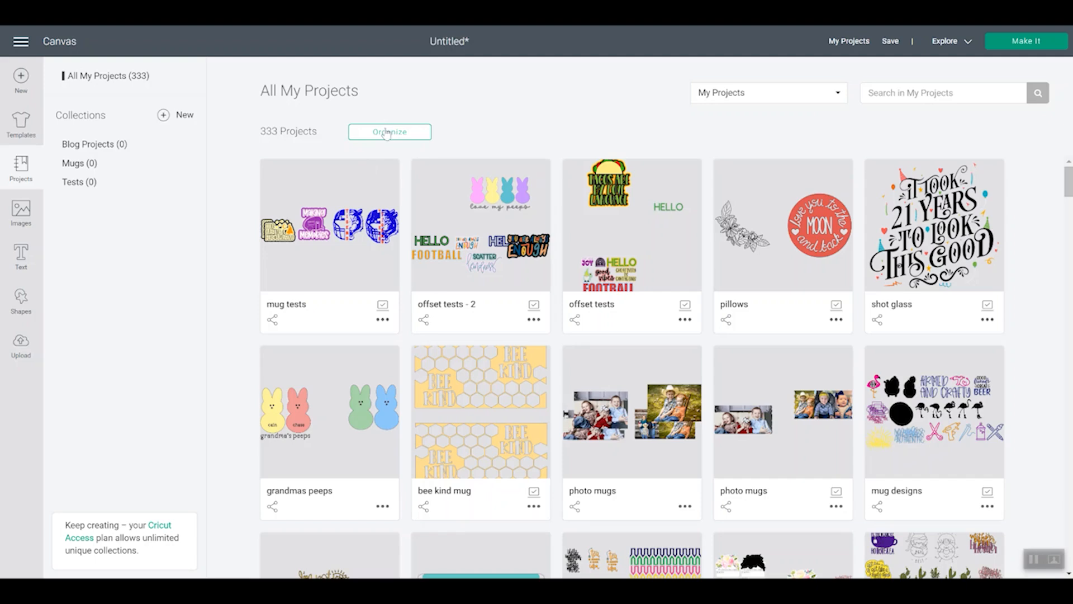
# - In Organize mode, select mug tests, heat transfer tests, sticker sheet and other test projects
pyautogui.click(390, 132)
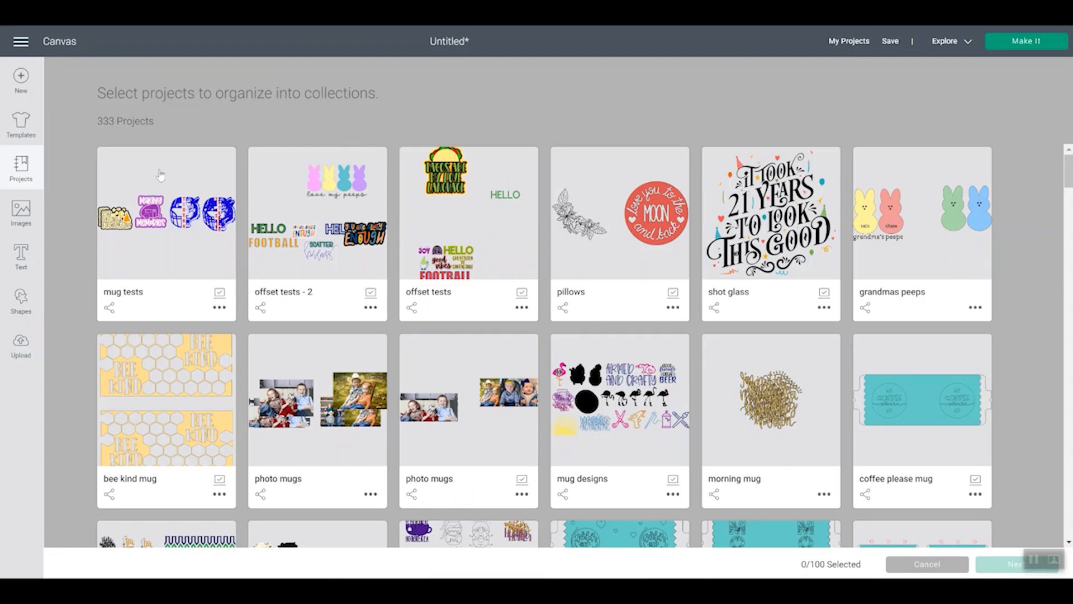
pyautogui.click(317, 233)
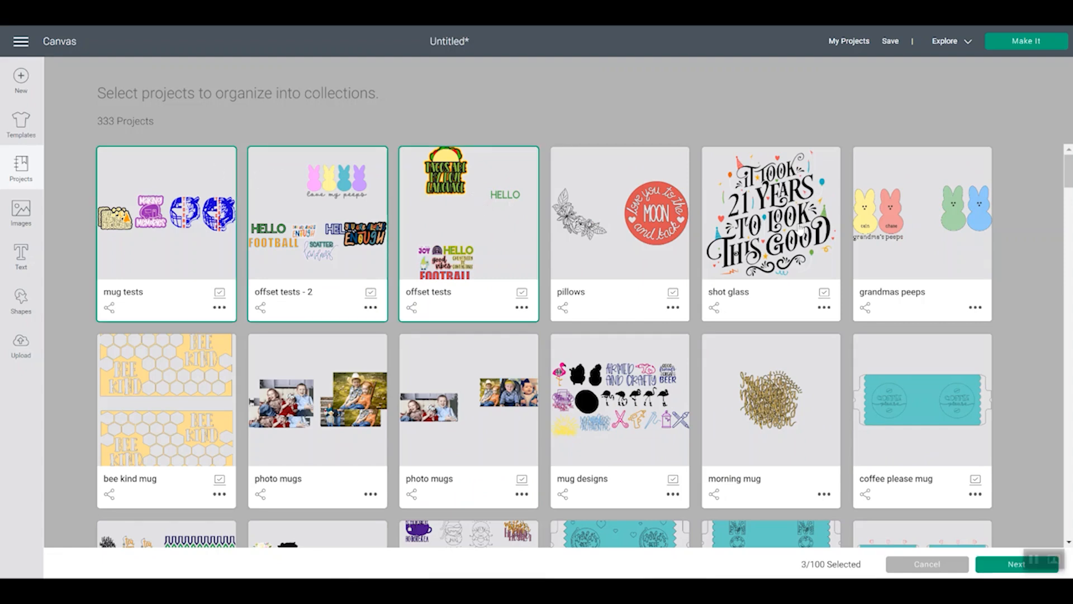
pyautogui.moveTo(284, 339)
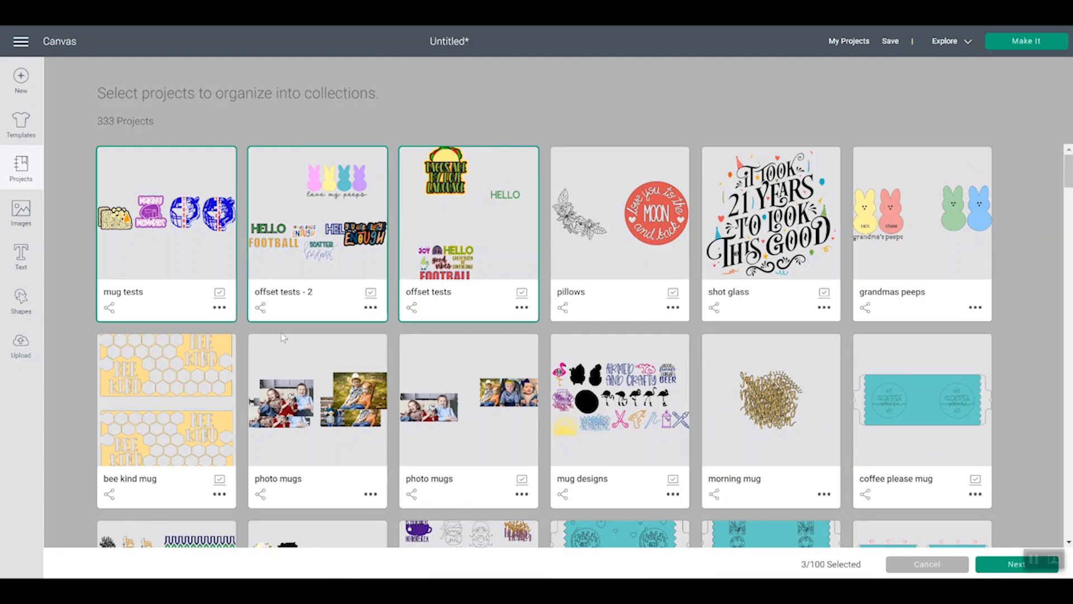
pyautogui.scroll(-3)
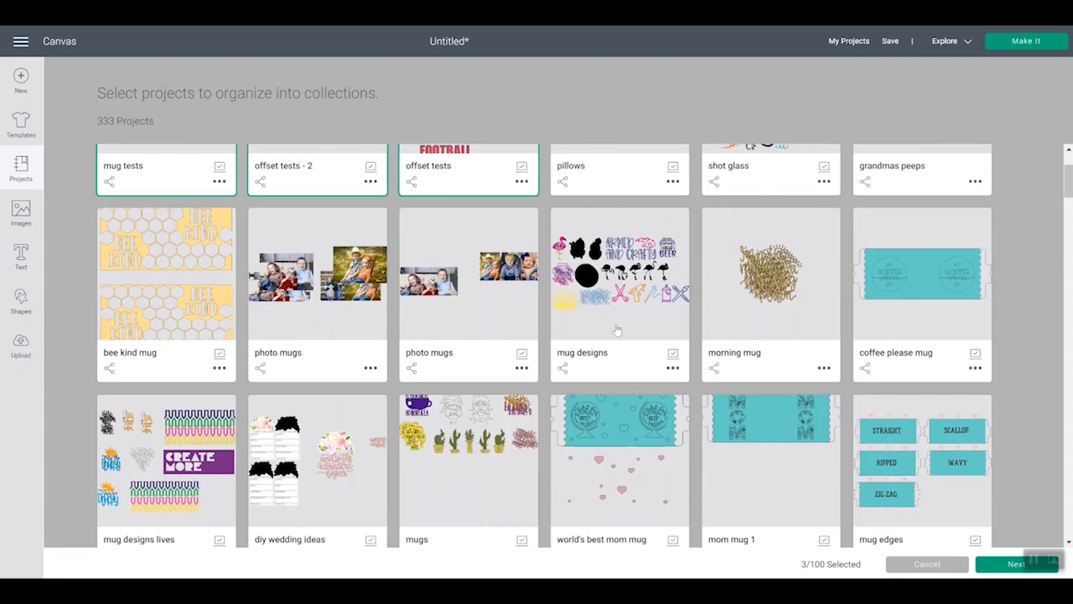
pyautogui.scroll(-3)
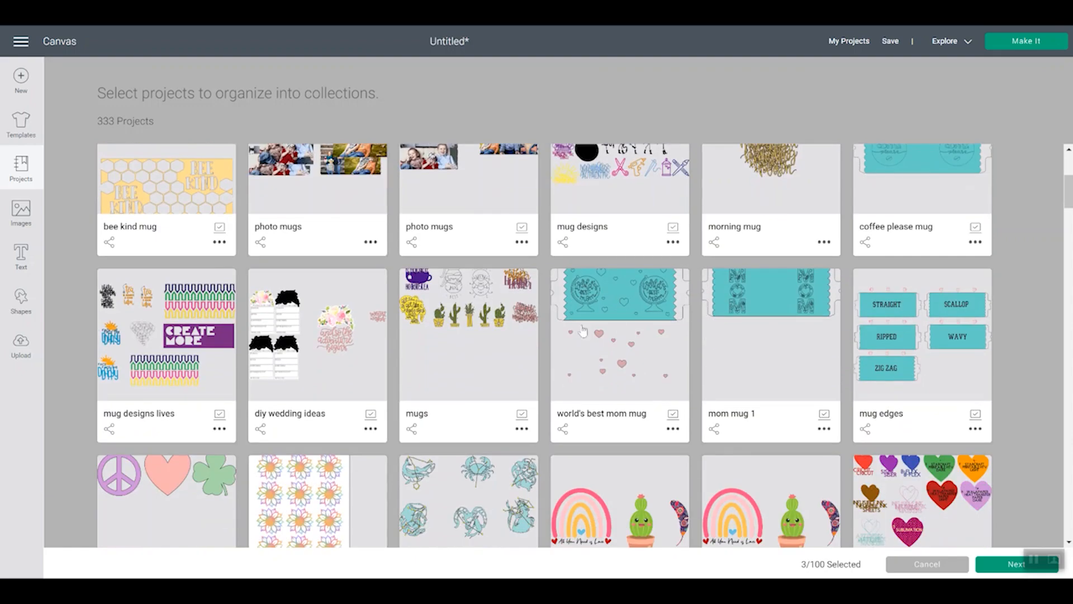
pyautogui.moveTo(378, 332)
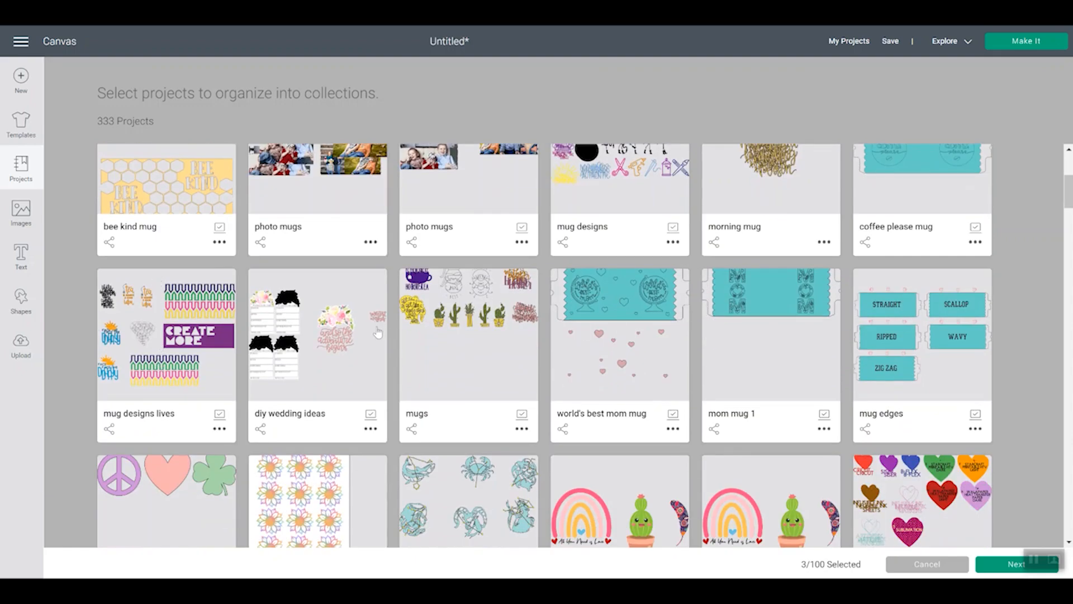
pyautogui.scroll(-3)
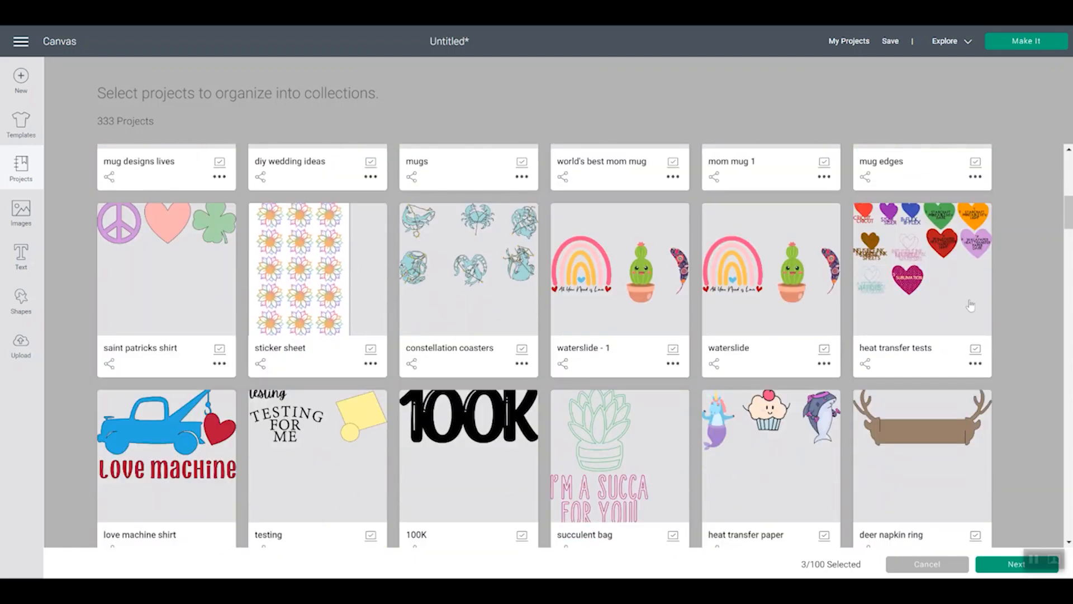
pyautogui.click(921, 274)
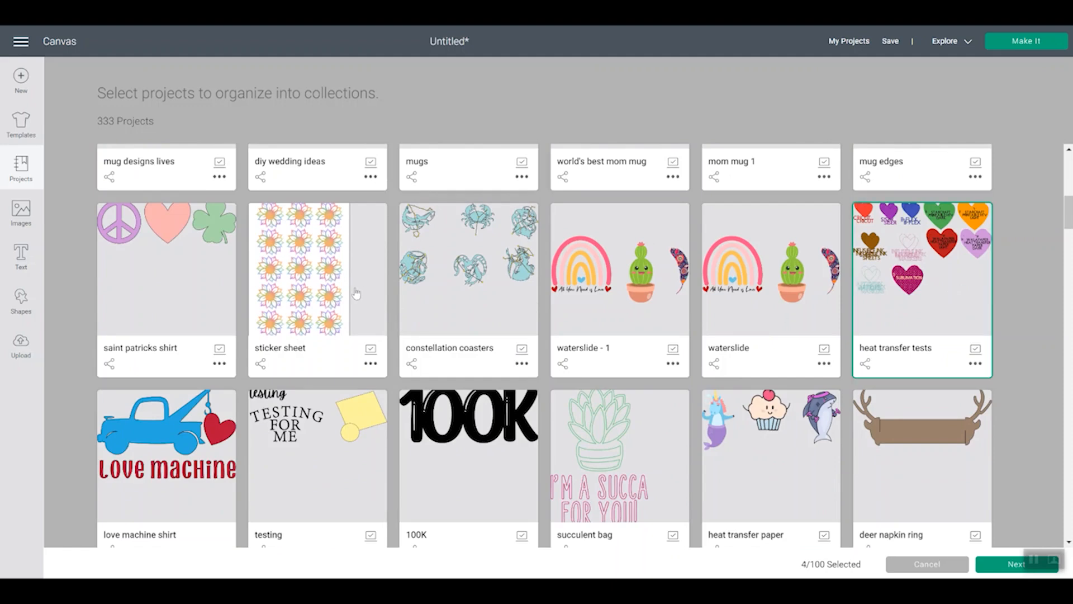
pyautogui.click(317, 466)
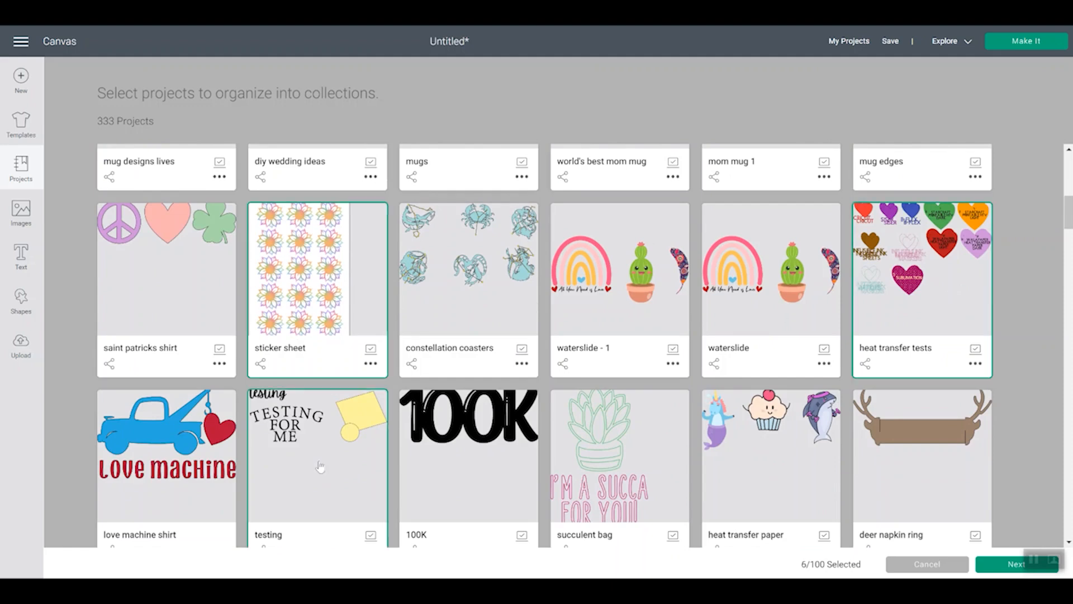
pyautogui.scroll(-3)
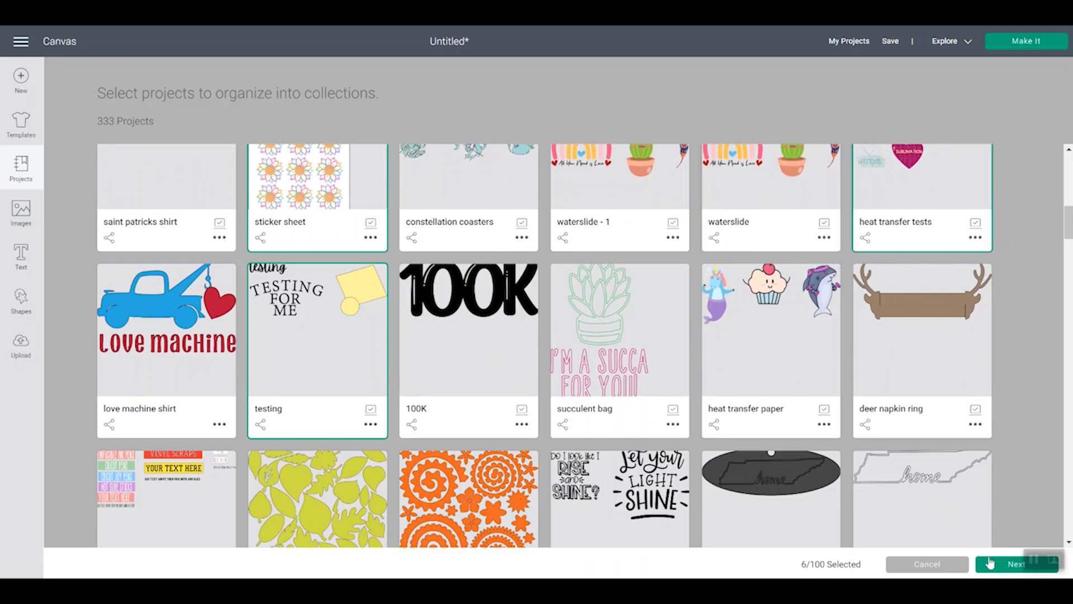
# - File the six selected projects under Tests, unticking Mugs, and confirm
pyautogui.click(1016, 563)
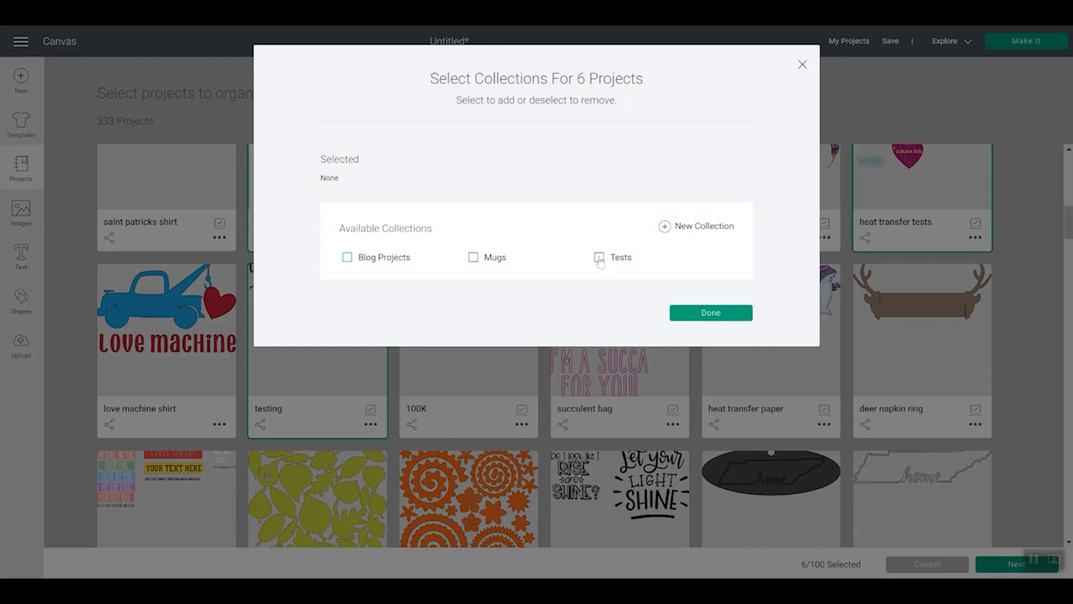
pyautogui.click(596, 257)
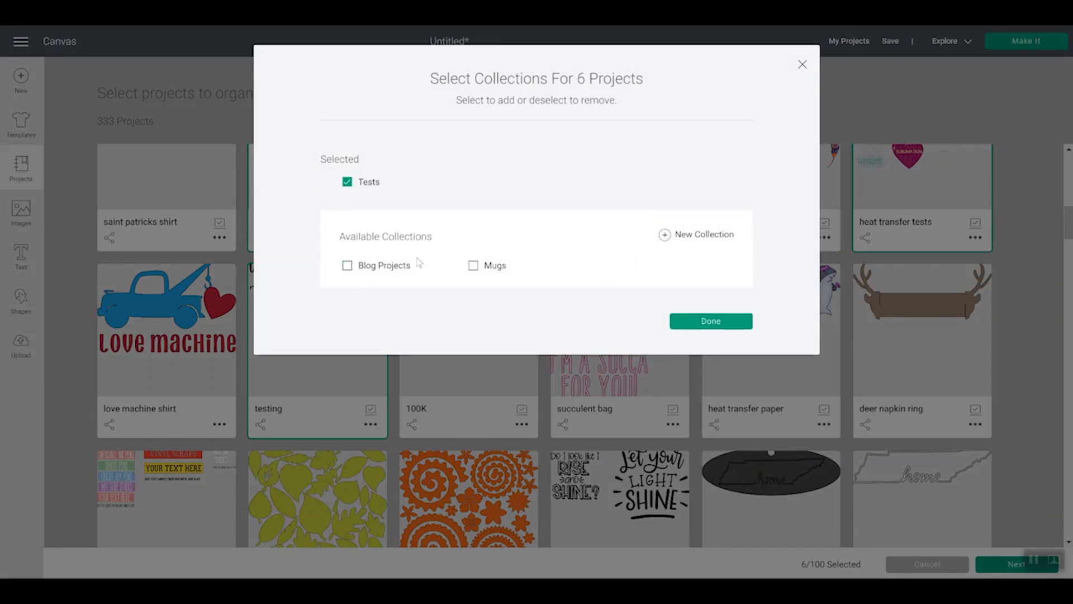
pyautogui.moveTo(441, 271)
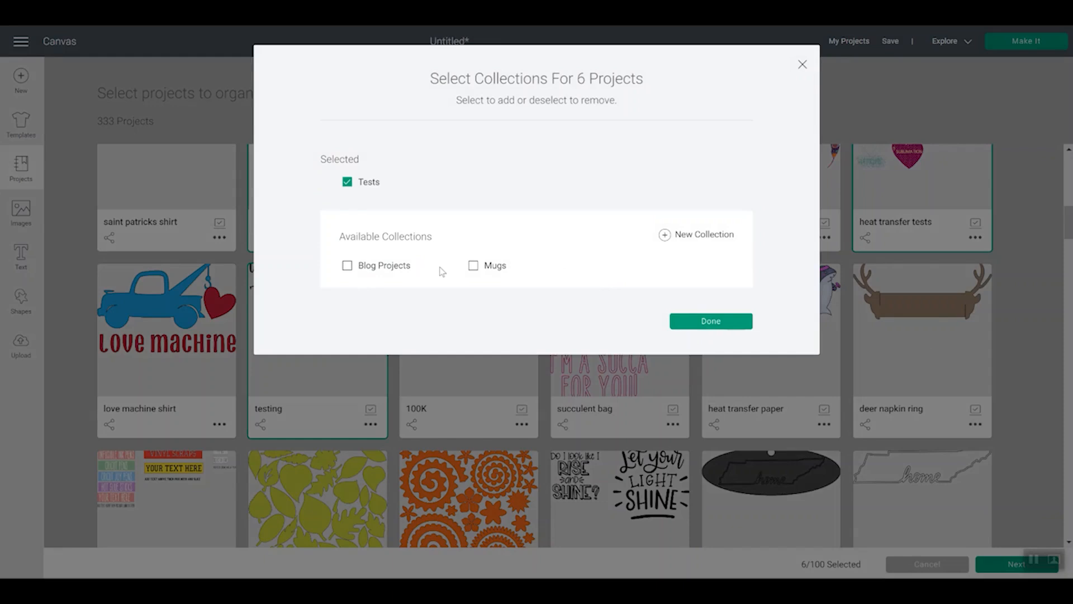
pyautogui.click(472, 265)
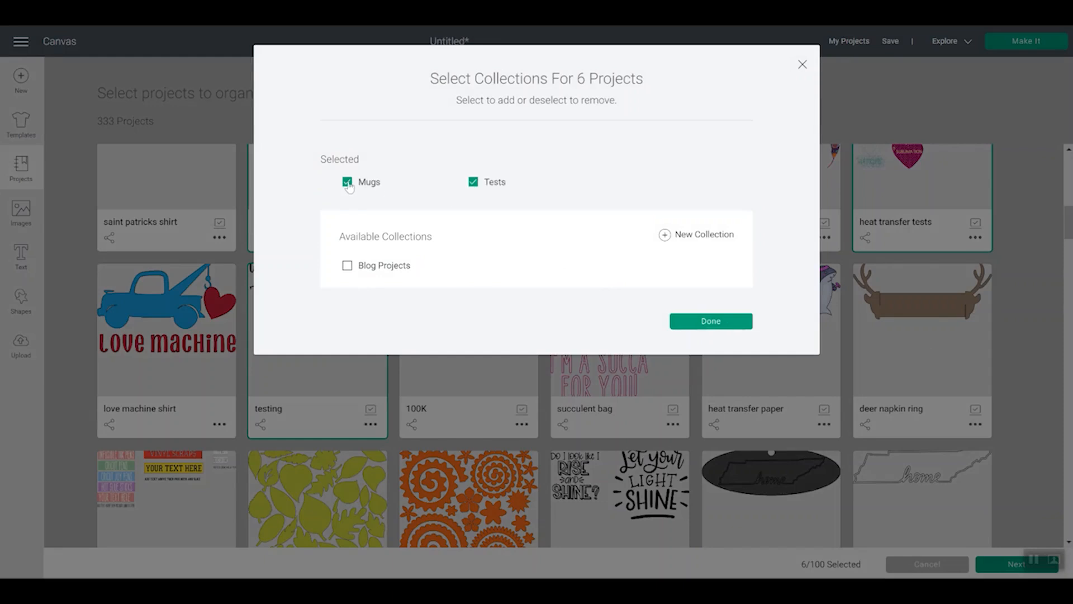
pyautogui.click(347, 182)
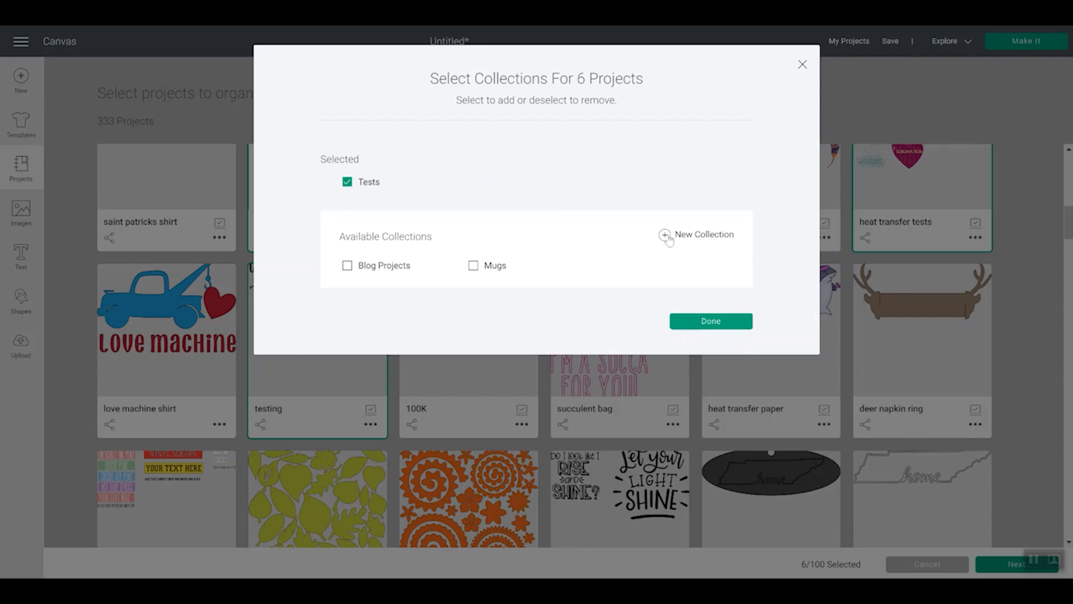
pyautogui.moveTo(571, 266)
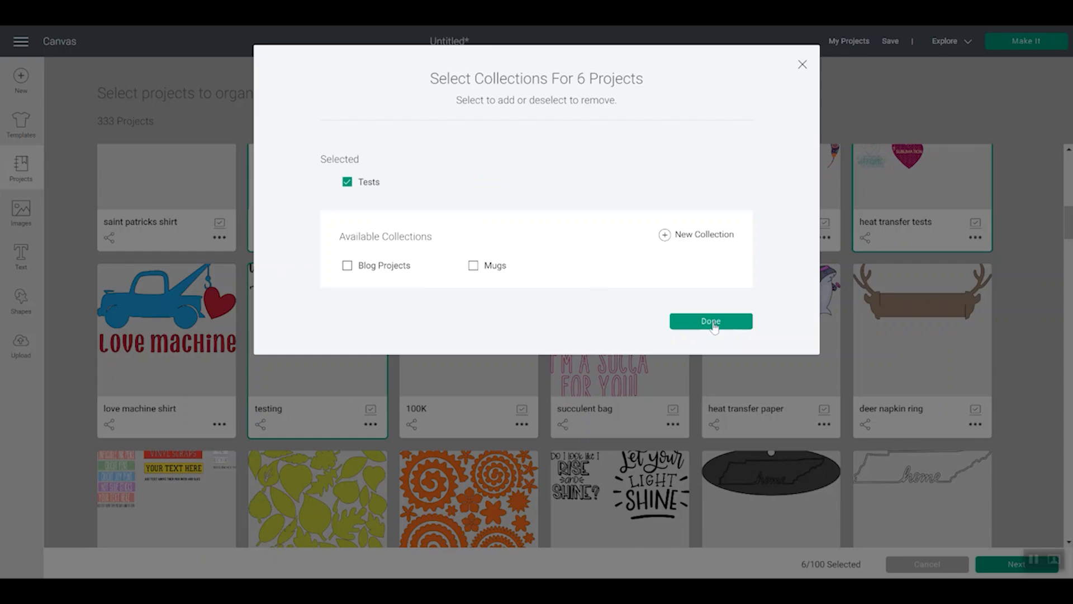
pyautogui.click(710, 321)
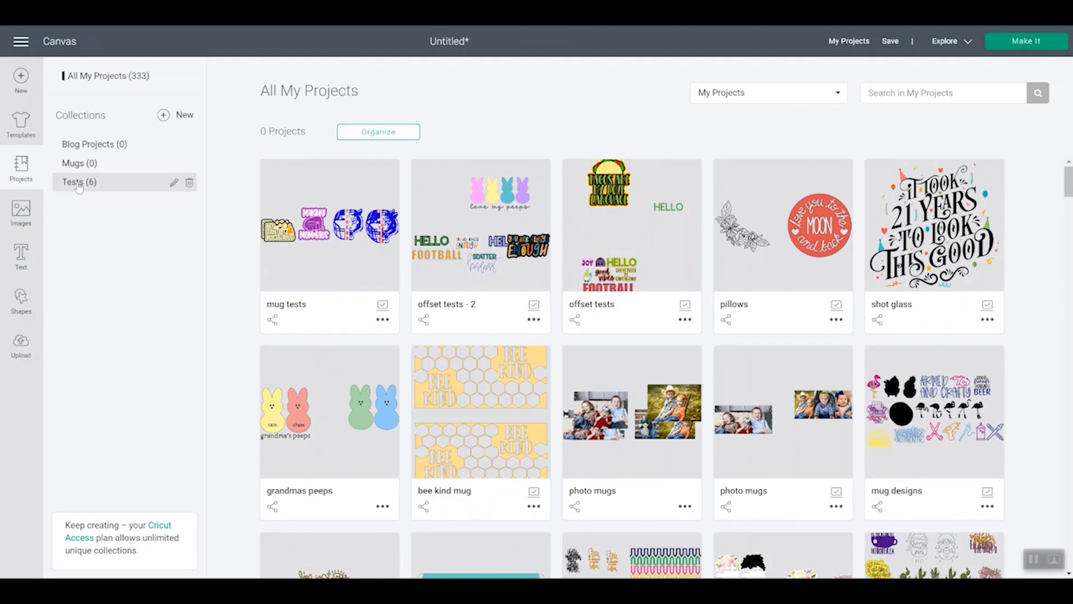
# - View the six projects in Tests, then return to All My Projects
pyautogui.click(78, 183)
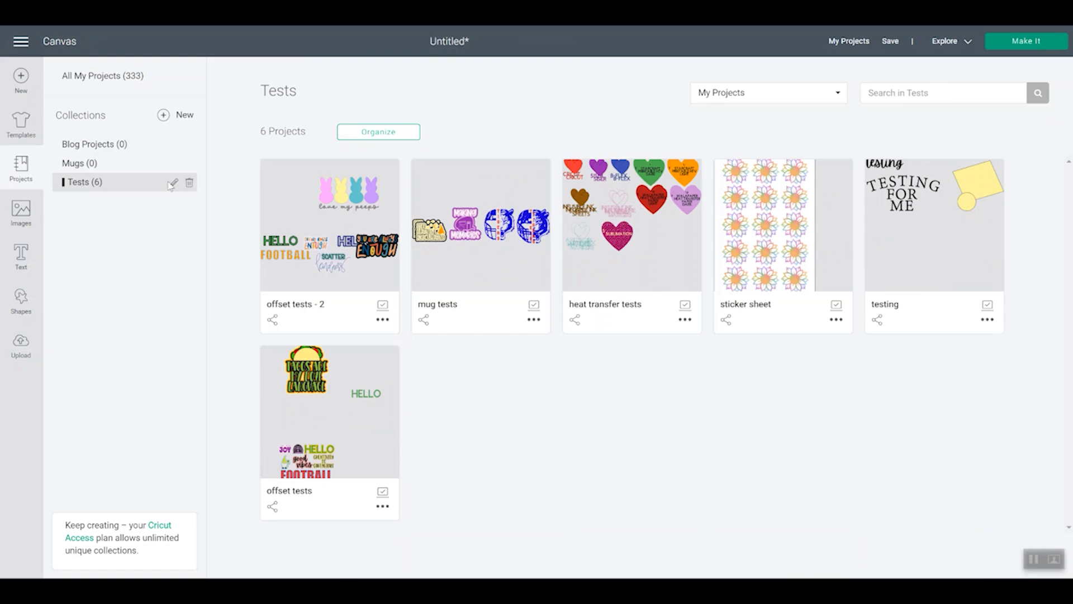
pyautogui.click(173, 183)
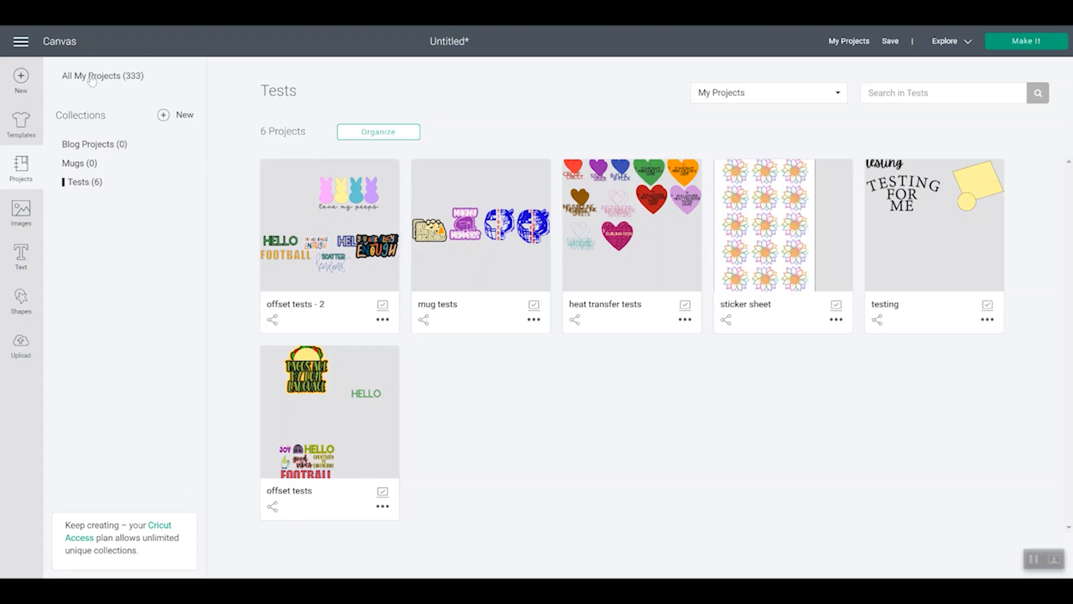
pyautogui.click(102, 76)
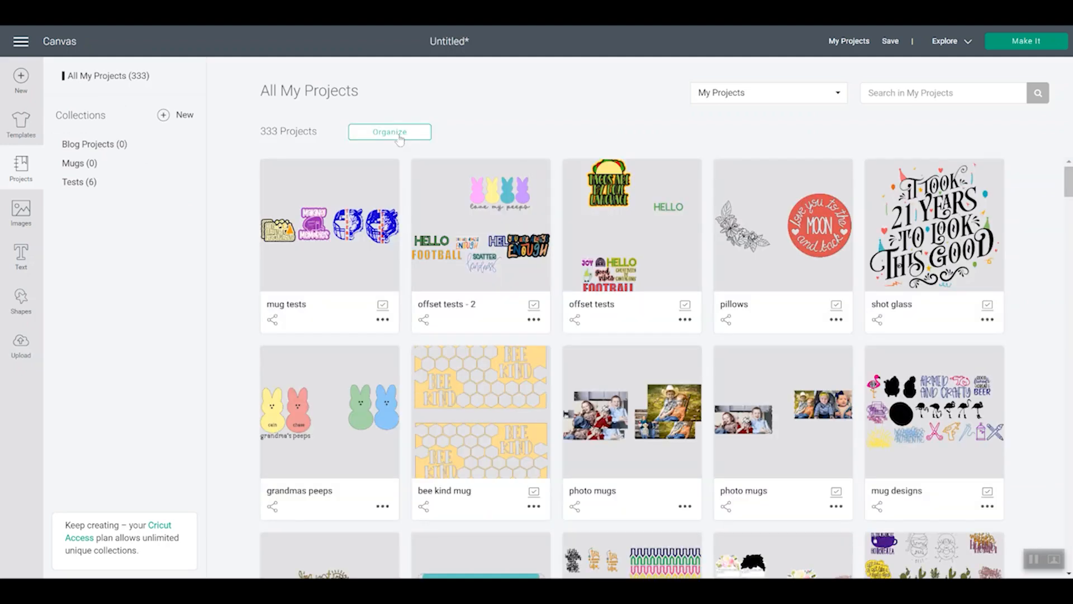
# - In Organize mode, select thirteen projects such as pillows, labels and flowers
pyautogui.click(389, 131)
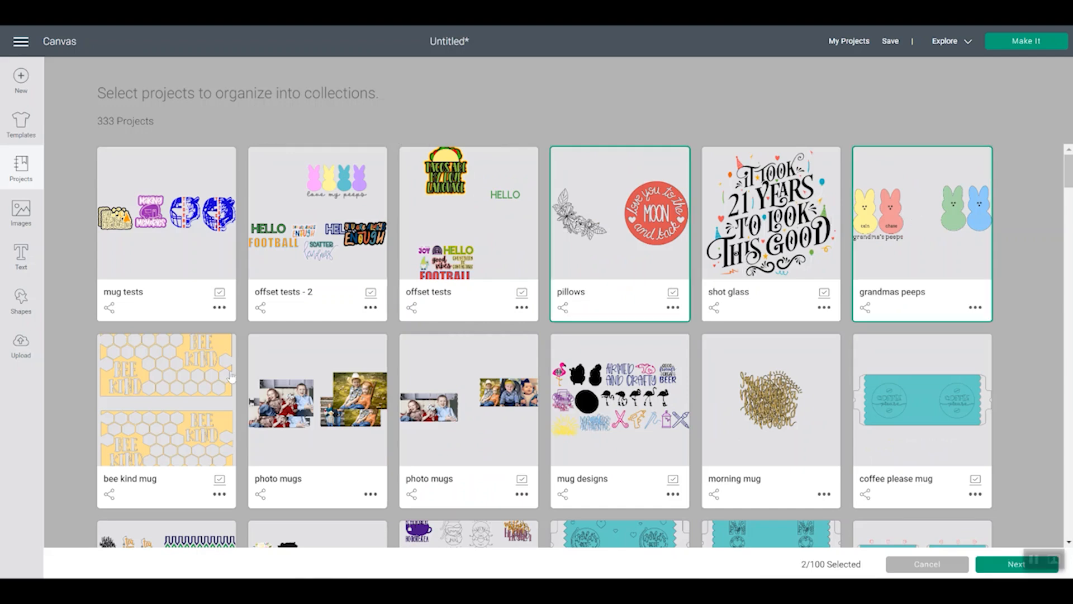
pyautogui.scroll(-3)
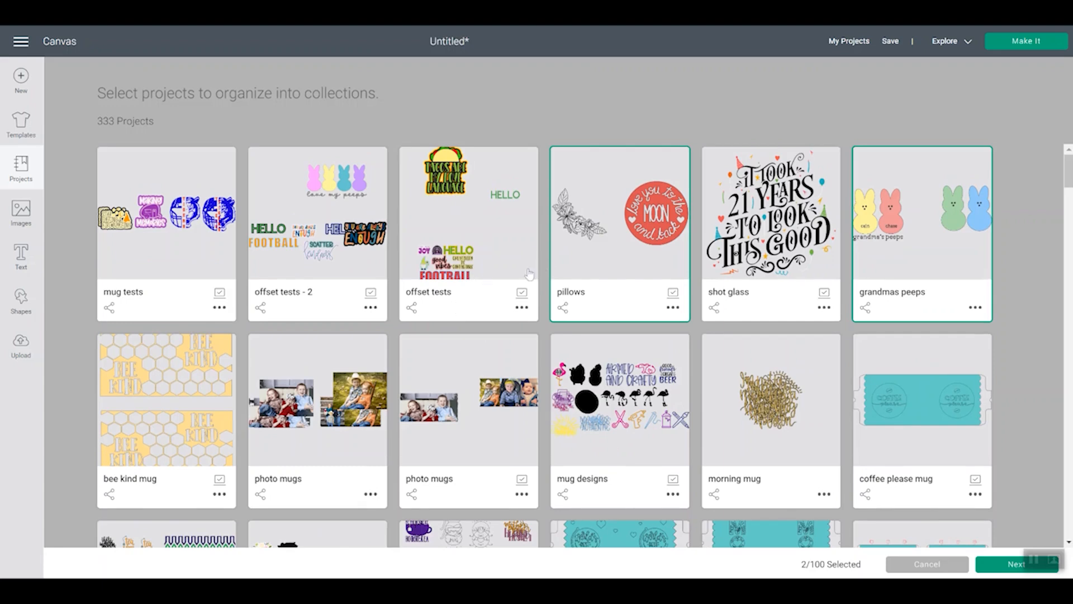
pyautogui.scroll(-3)
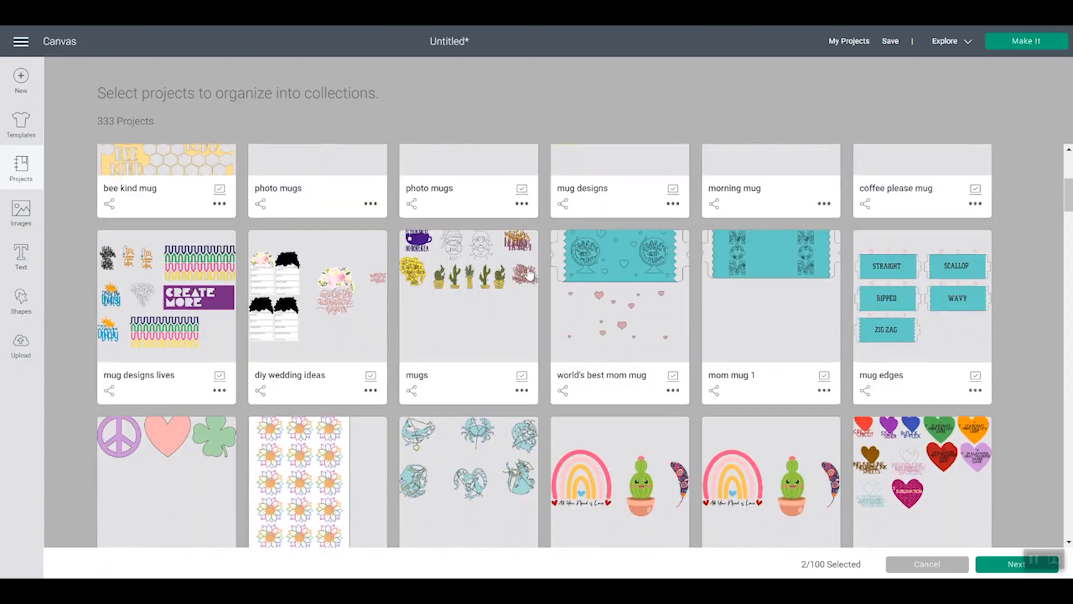
pyautogui.click(317, 293)
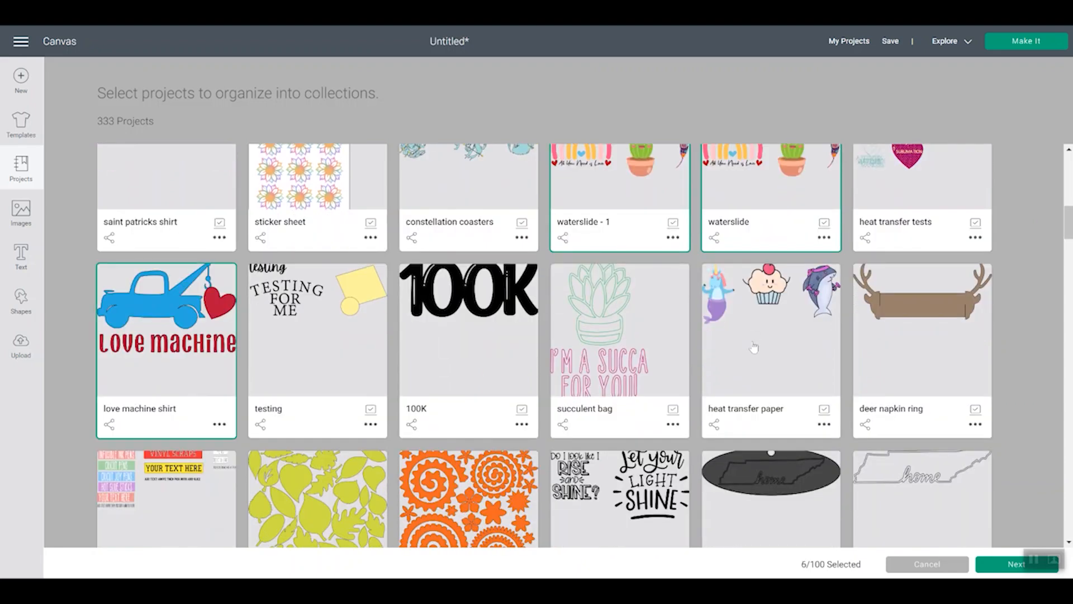
pyautogui.scroll(-3)
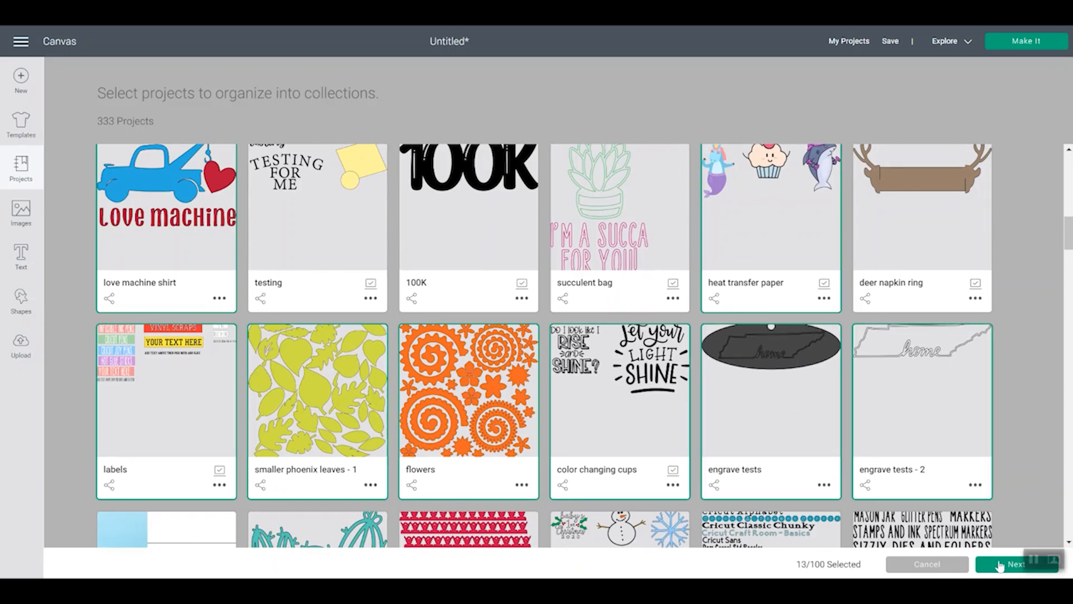
# - Tick Blog Projects for the thirteen picked projects and confirm
pyautogui.click(1016, 564)
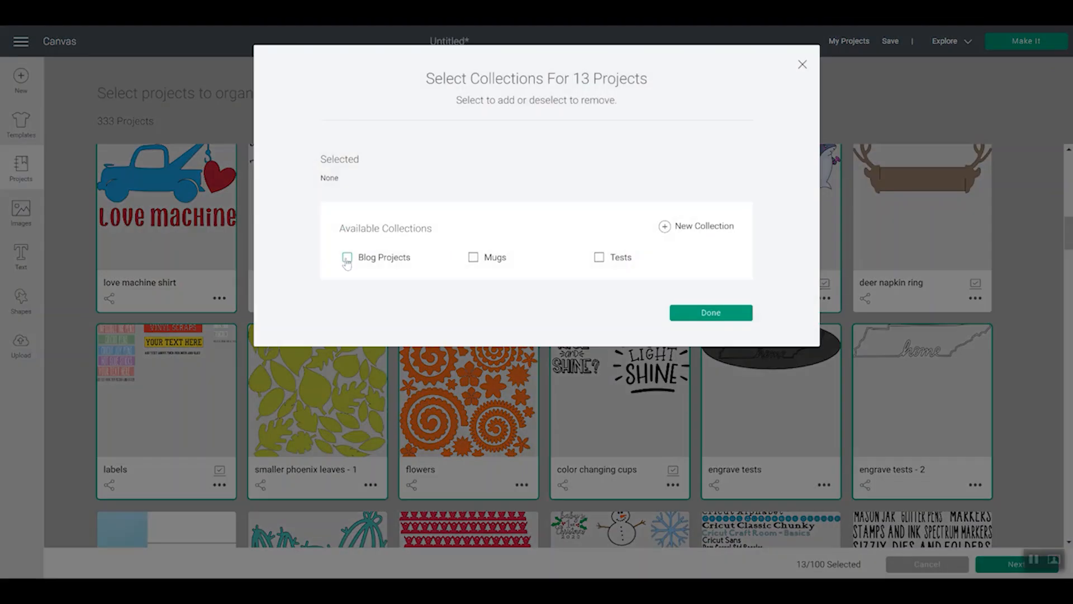
pyautogui.click(347, 257)
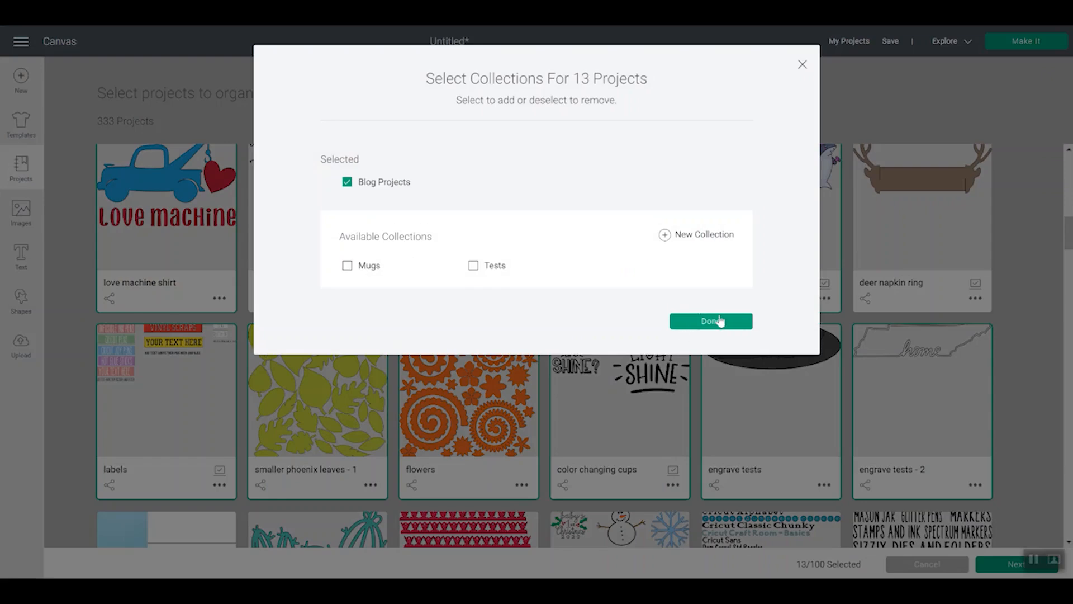
pyautogui.click(711, 321)
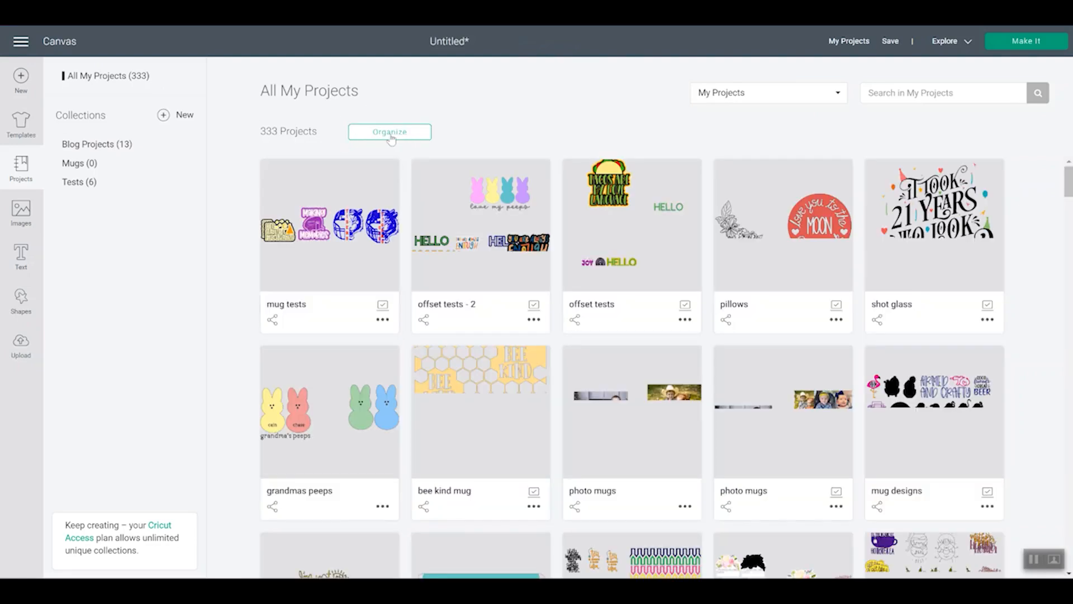
# - Browse the project grid down to the bee kind mug card's menu
pyautogui.click(389, 131)
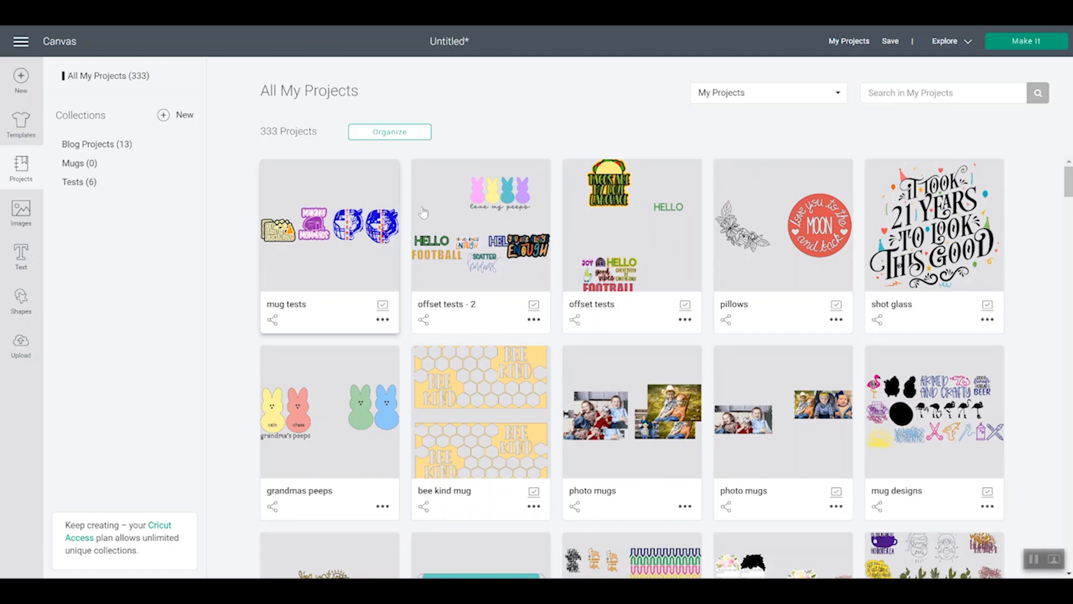
pyautogui.scroll(-3)
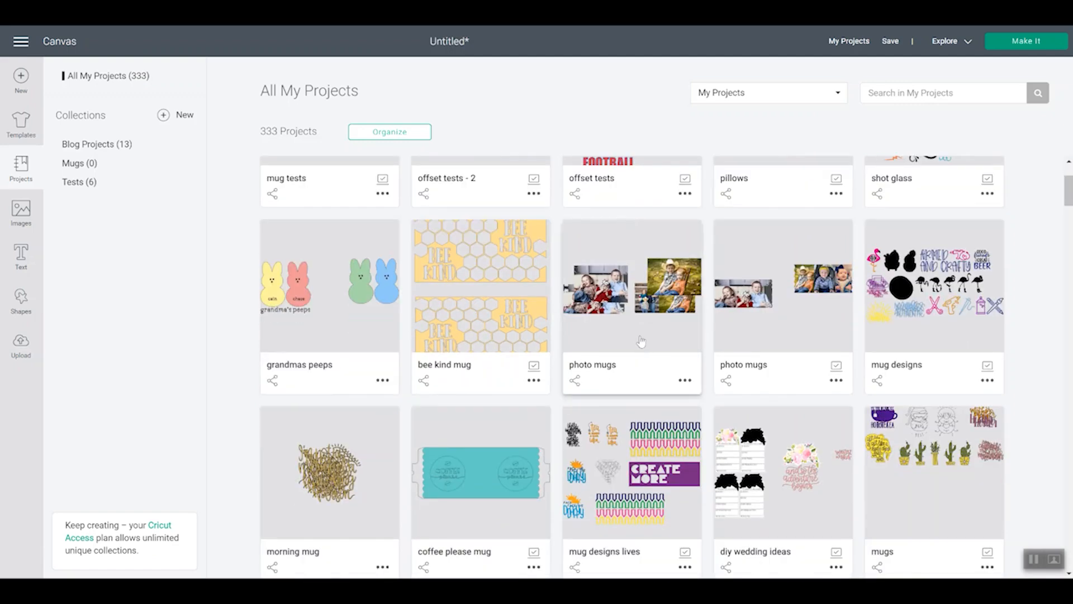
pyautogui.moveTo(614, 320)
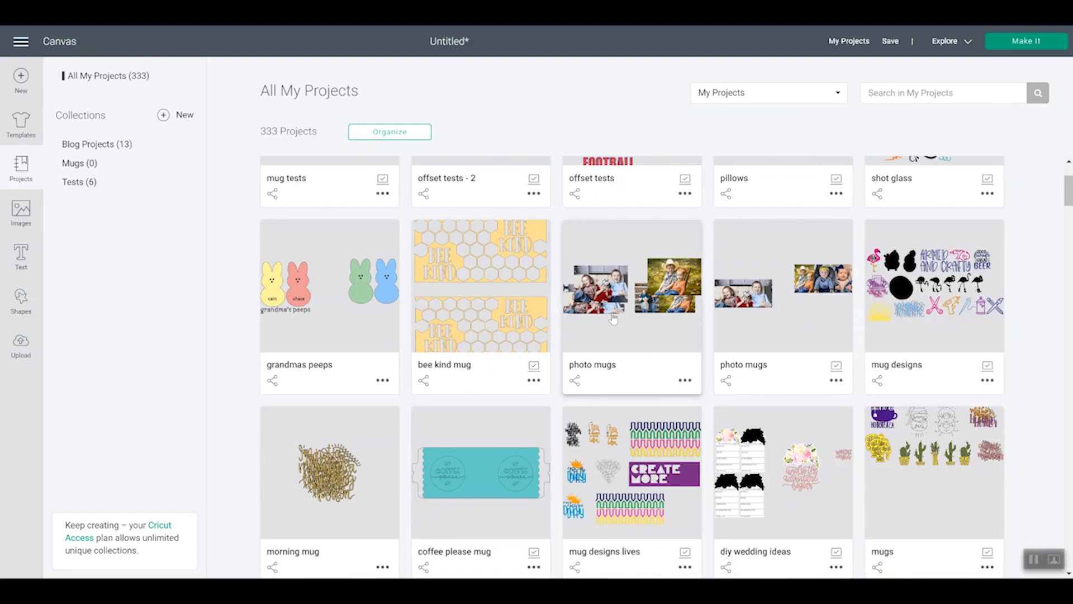
pyautogui.moveTo(606, 320)
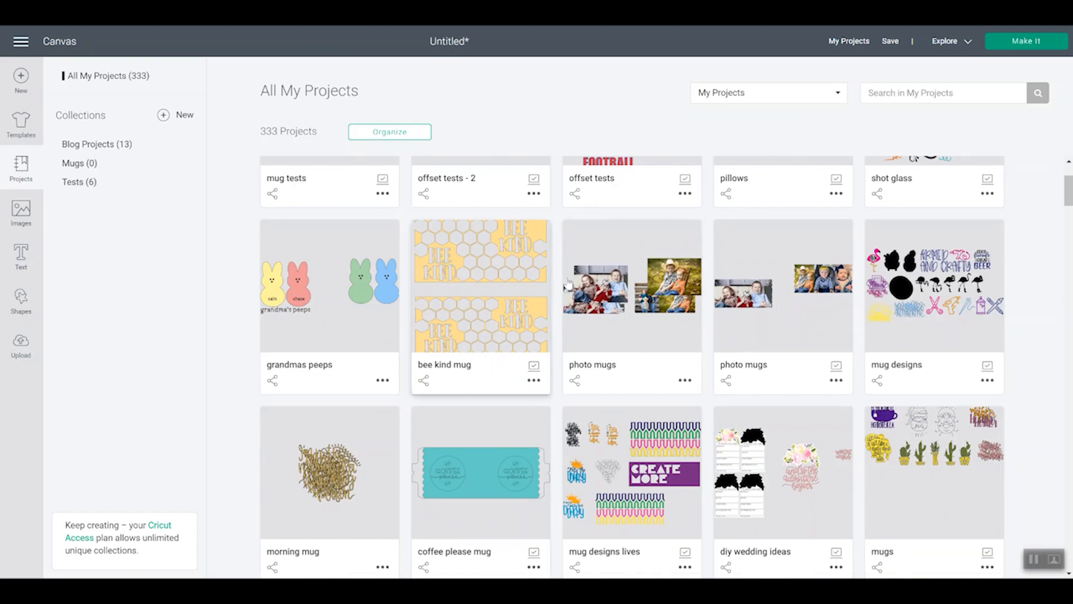
pyautogui.moveTo(541, 385)
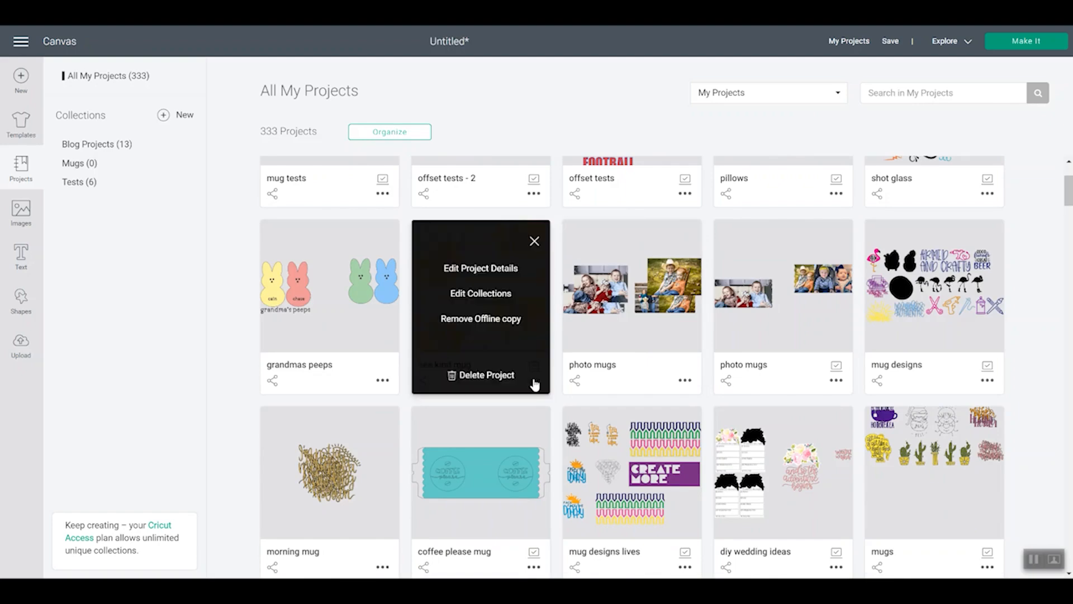
pyautogui.moveTo(475, 302)
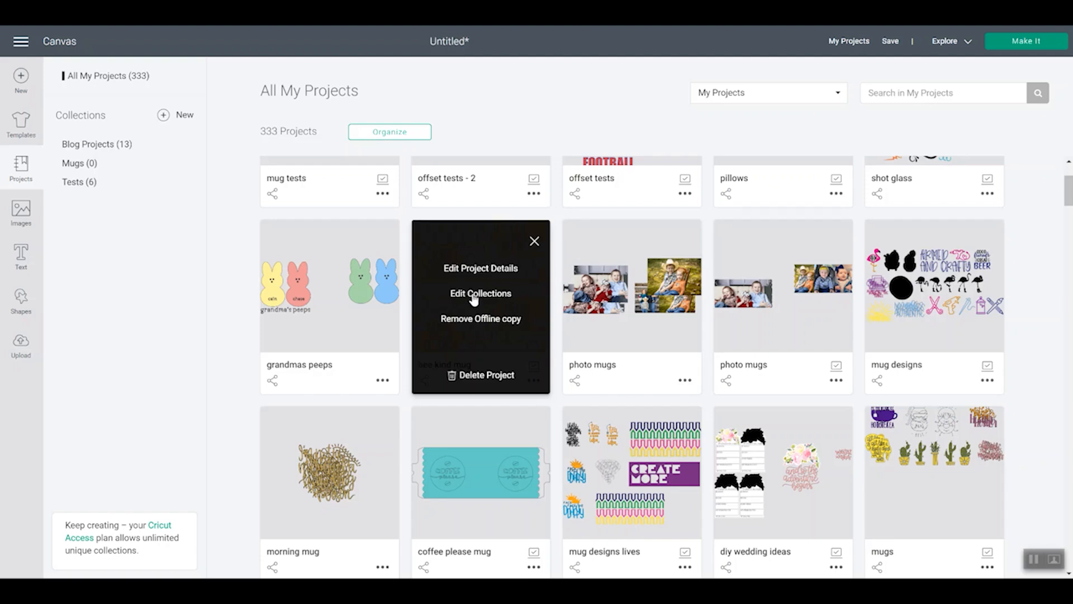
# - Edit bee kind mug's collections to include Mugs and confirm
pyautogui.click(481, 293)
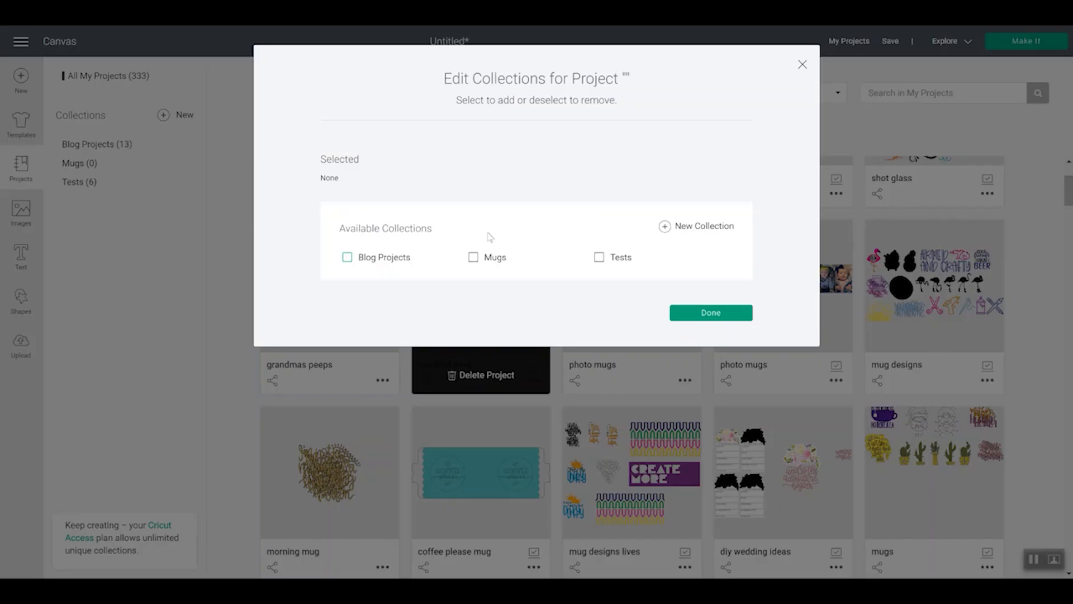
pyautogui.click(473, 256)
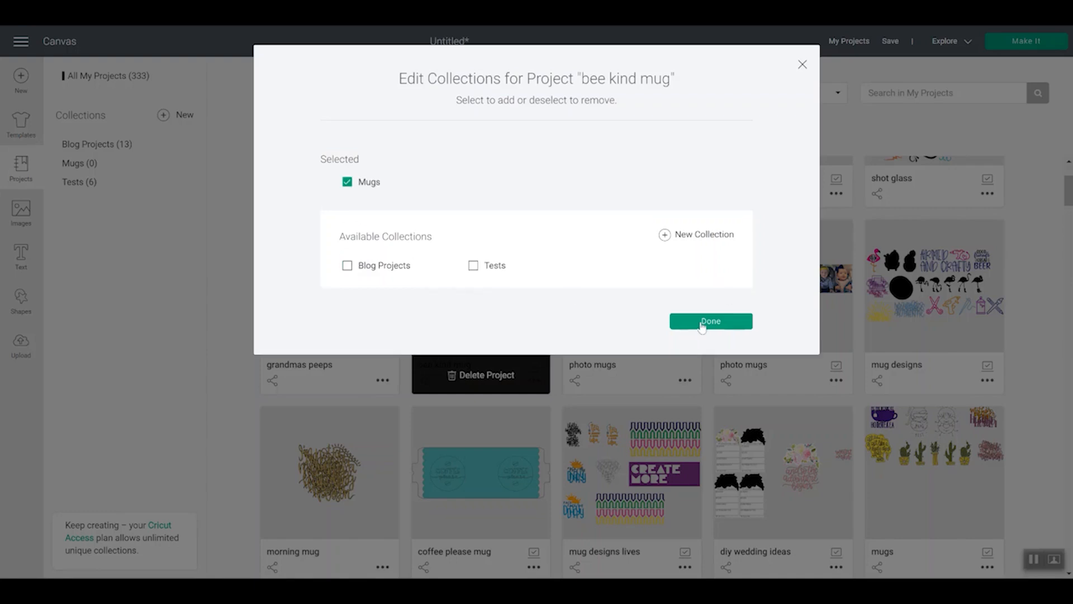
pyautogui.moveTo(706, 327)
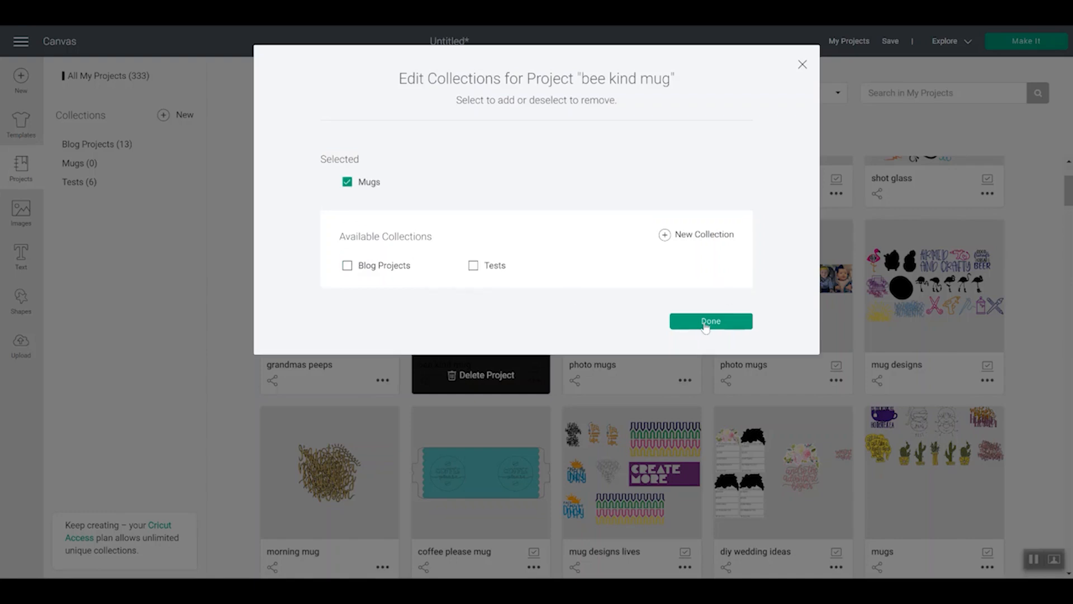
pyautogui.click(710, 320)
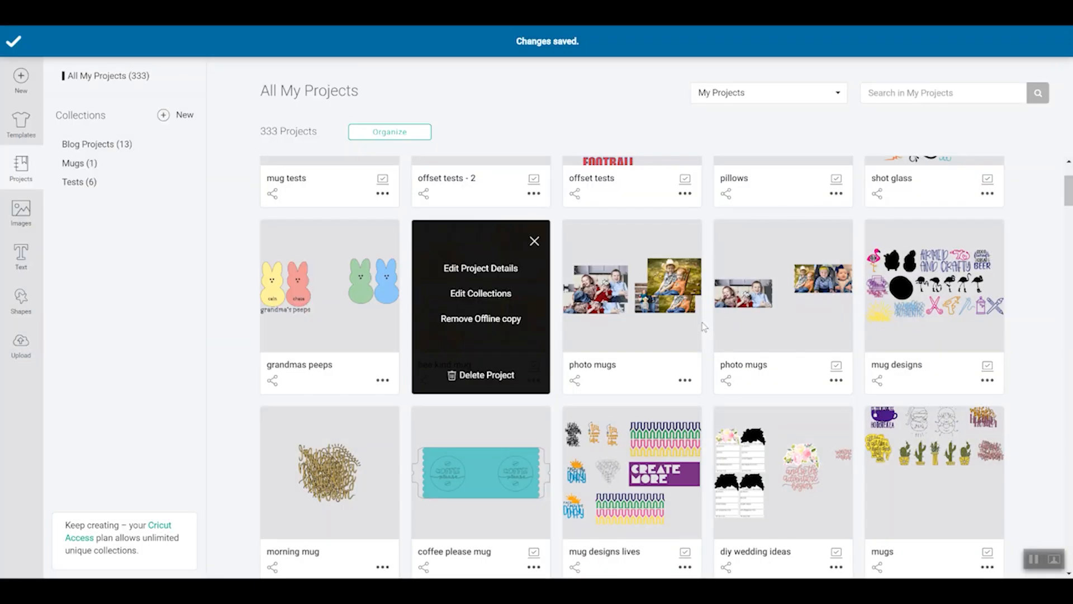
pyautogui.moveTo(472, 47)
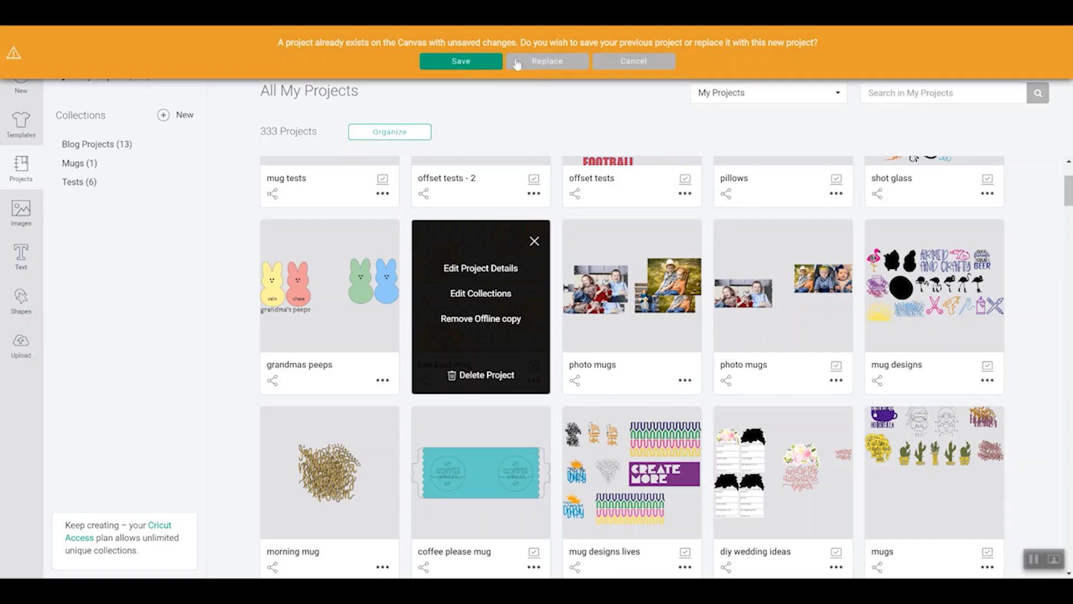
# - Replace the unsaved canvas with a new one and add a Star shape
pyautogui.click(546, 61)
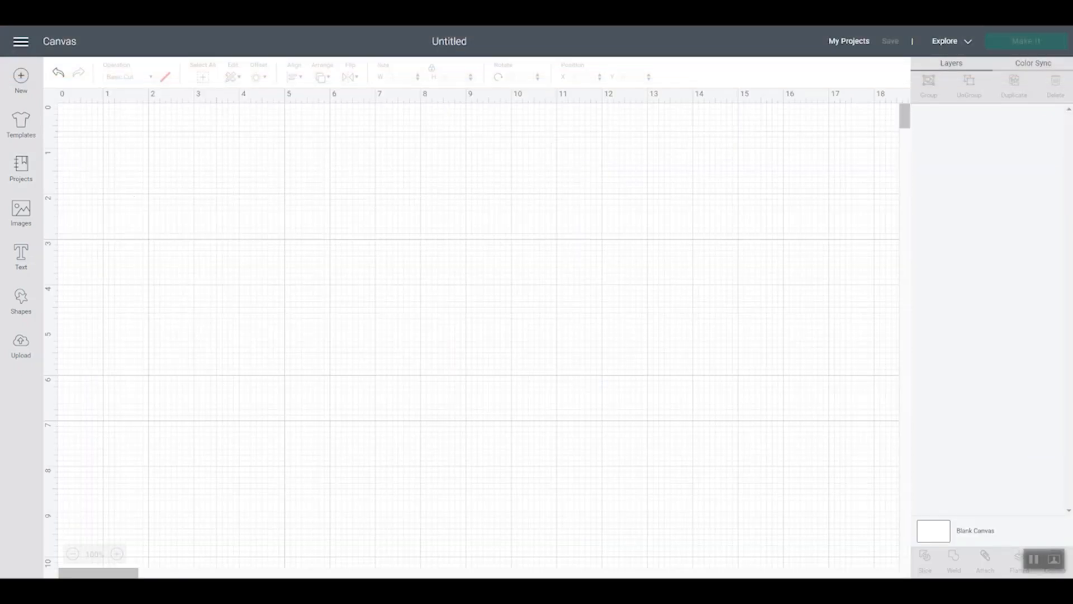
pyautogui.click(21, 298)
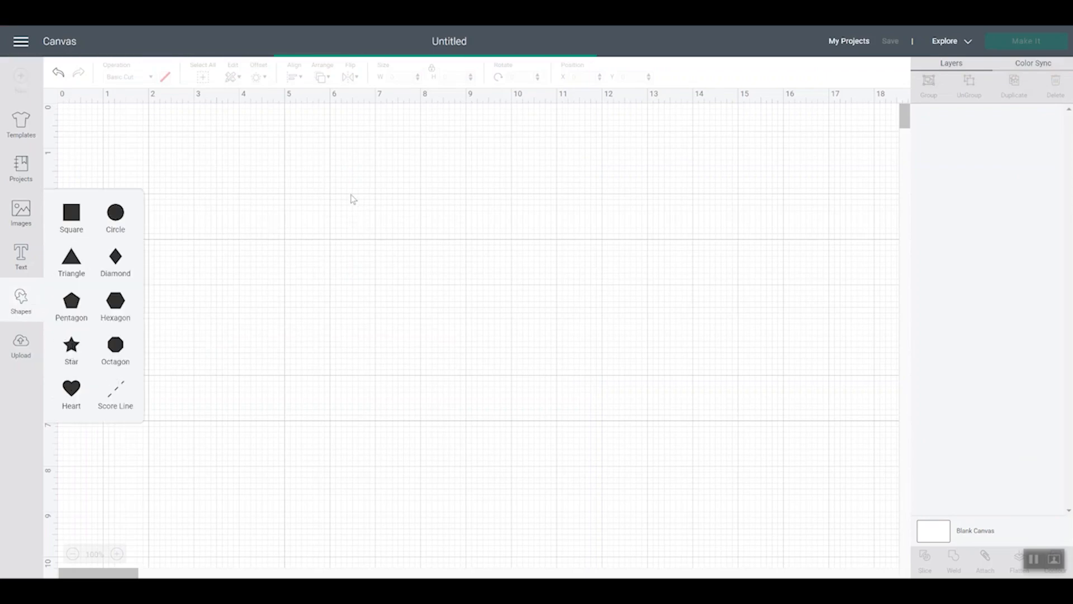
pyautogui.click(71, 344)
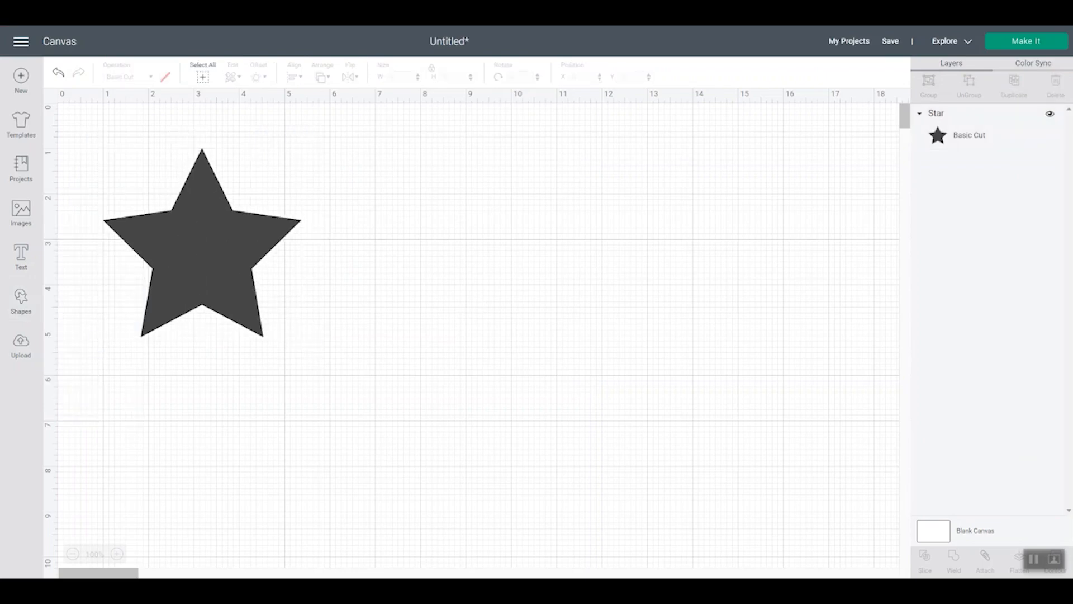
# - Save the star design as 'test for organiztaion' in the Tests collection
pyautogui.click(890, 40)
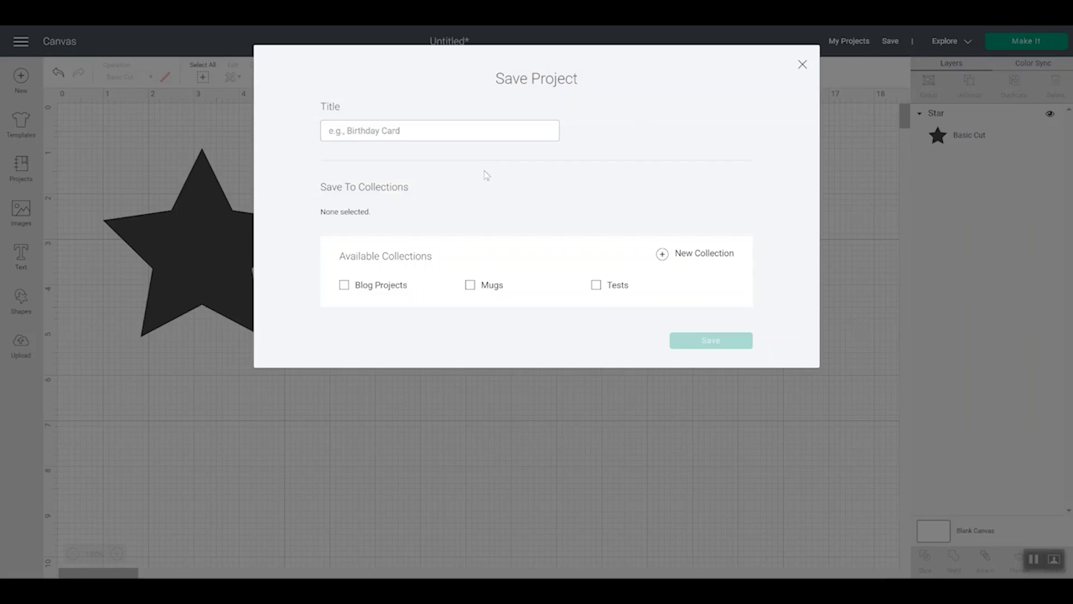
pyautogui.write('test f')
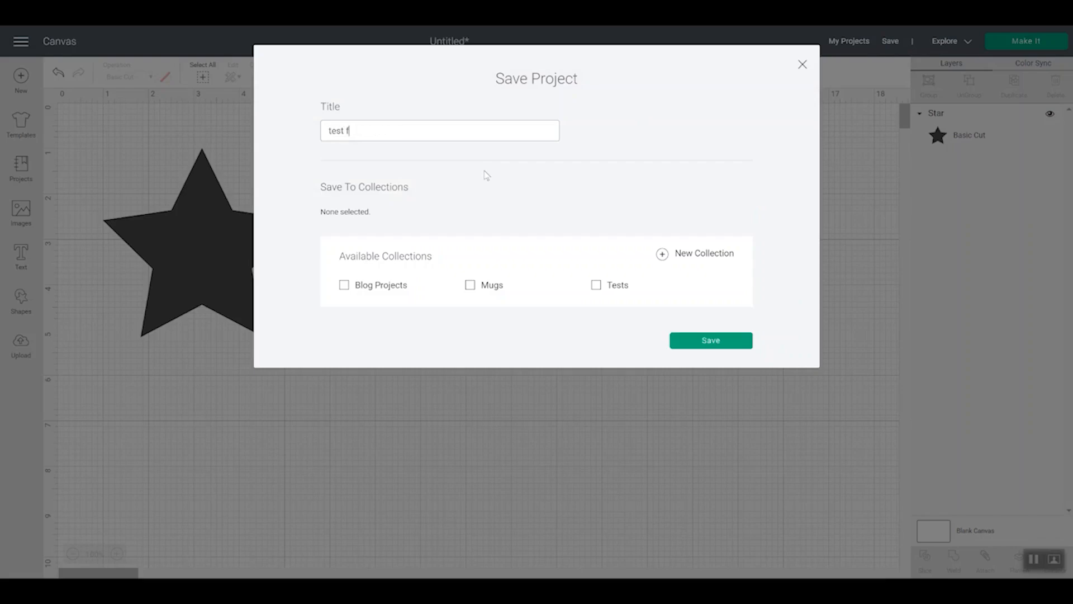
pyautogui.write('or oganiza')
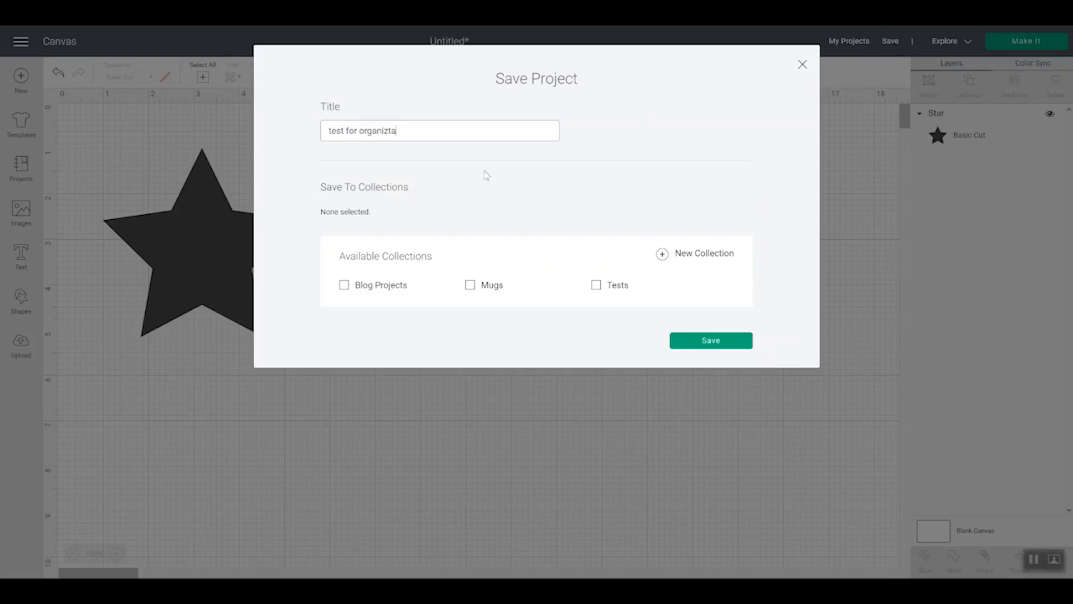
pyautogui.write('ion')
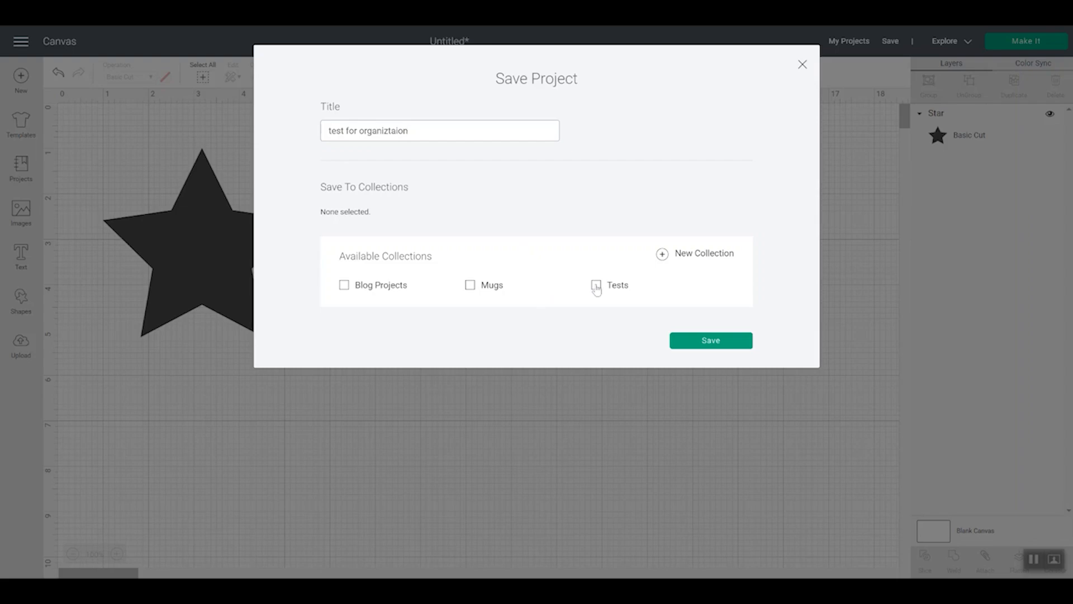
pyautogui.click(595, 284)
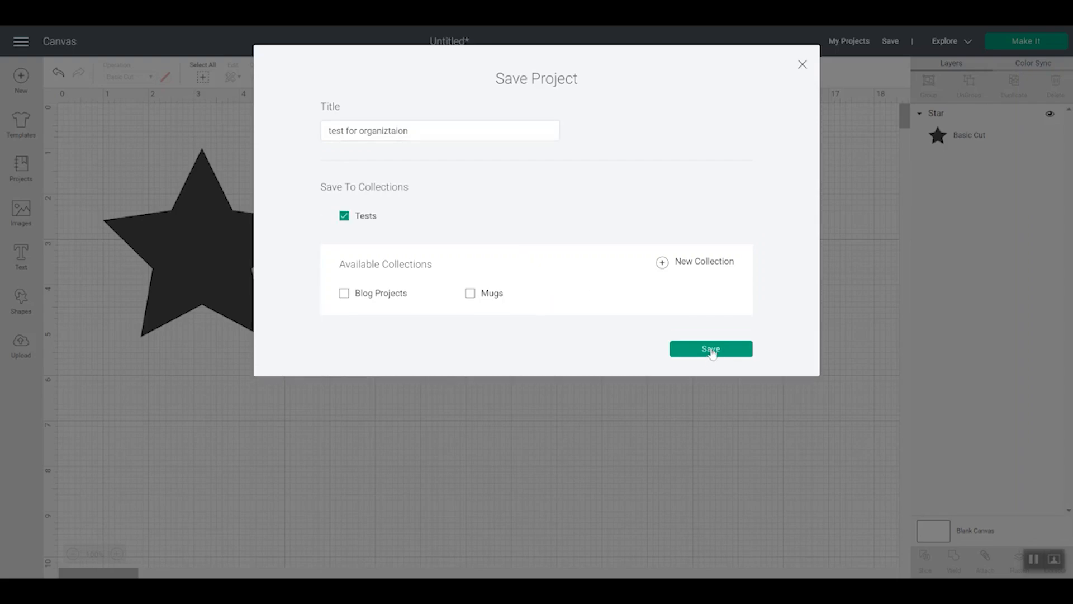
pyautogui.click(710, 348)
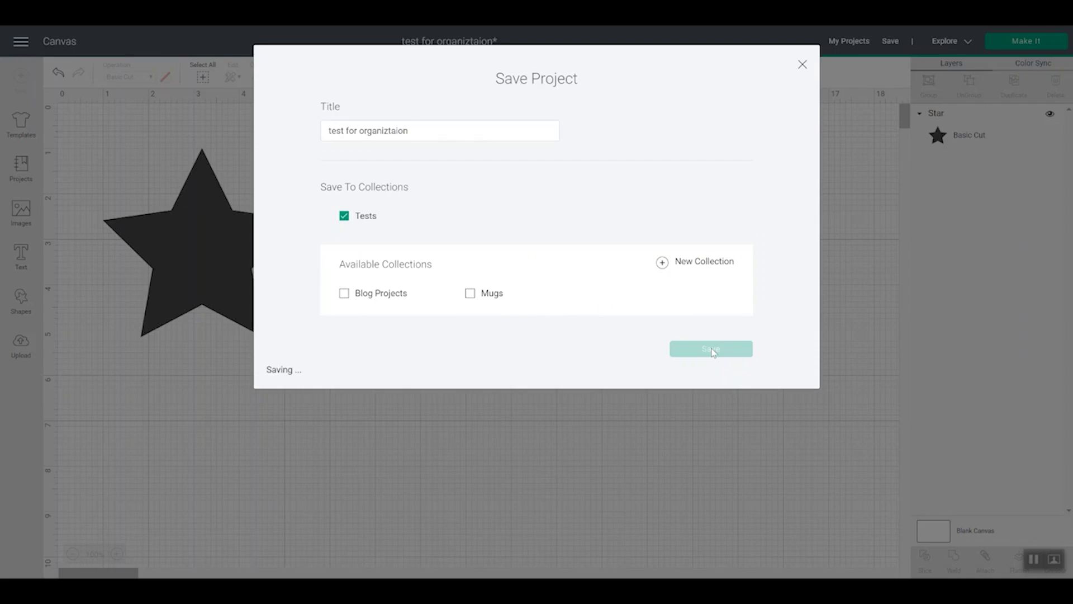